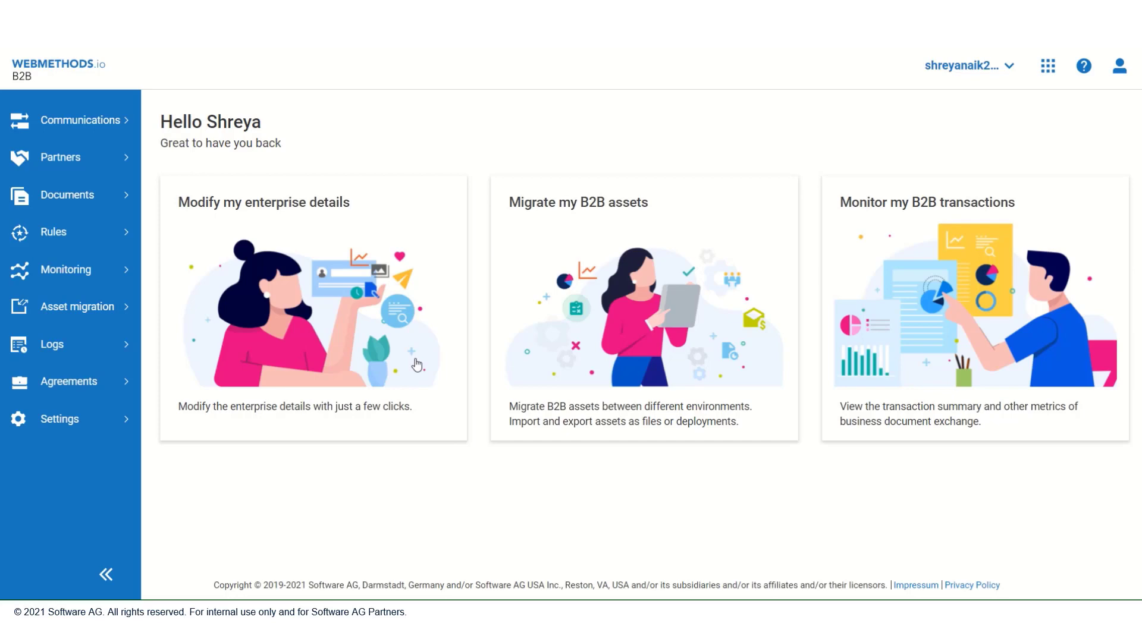
pyautogui.moveTo(78, 307)
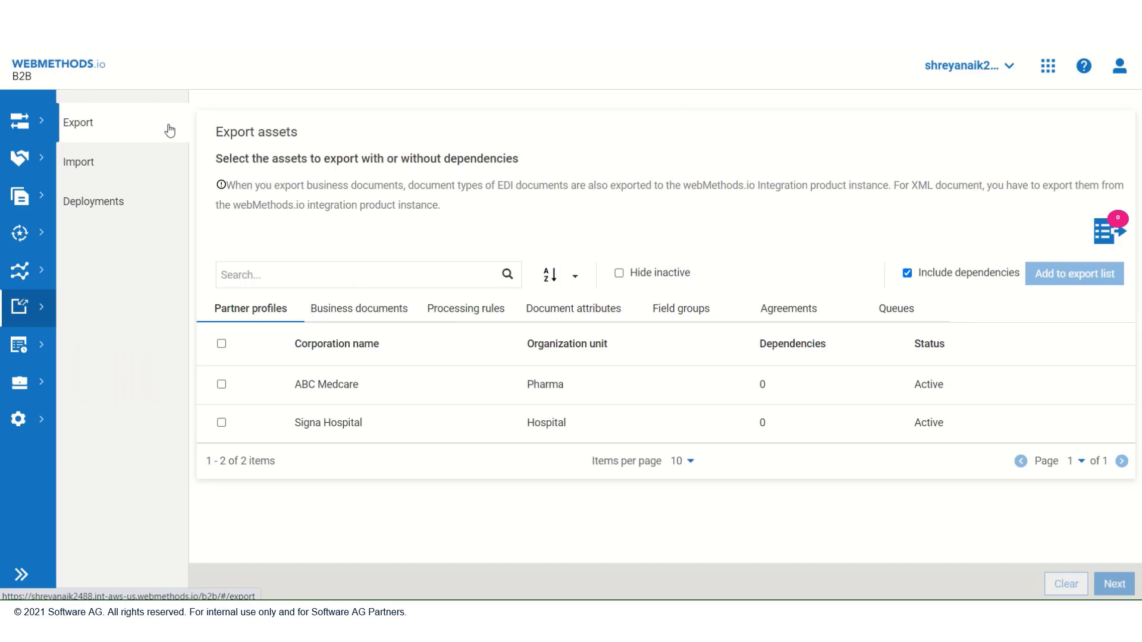
pyautogui.moveTo(242, 412)
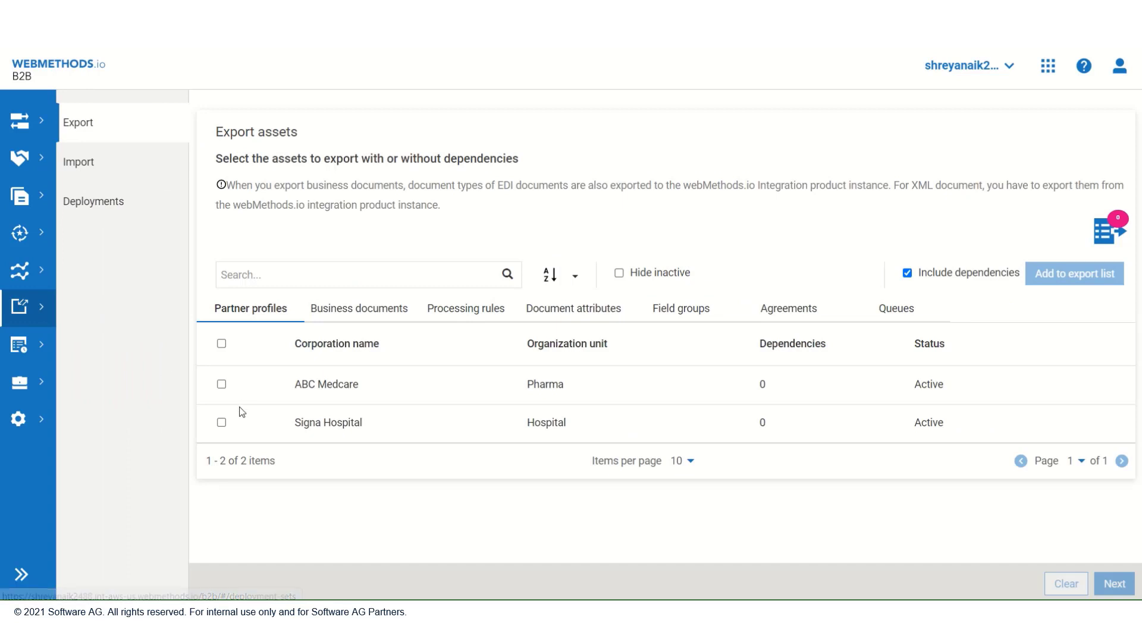
# - Select the Signa Hospital profile for export and toggle Include dependencies off, then back on
pyautogui.click(221, 422)
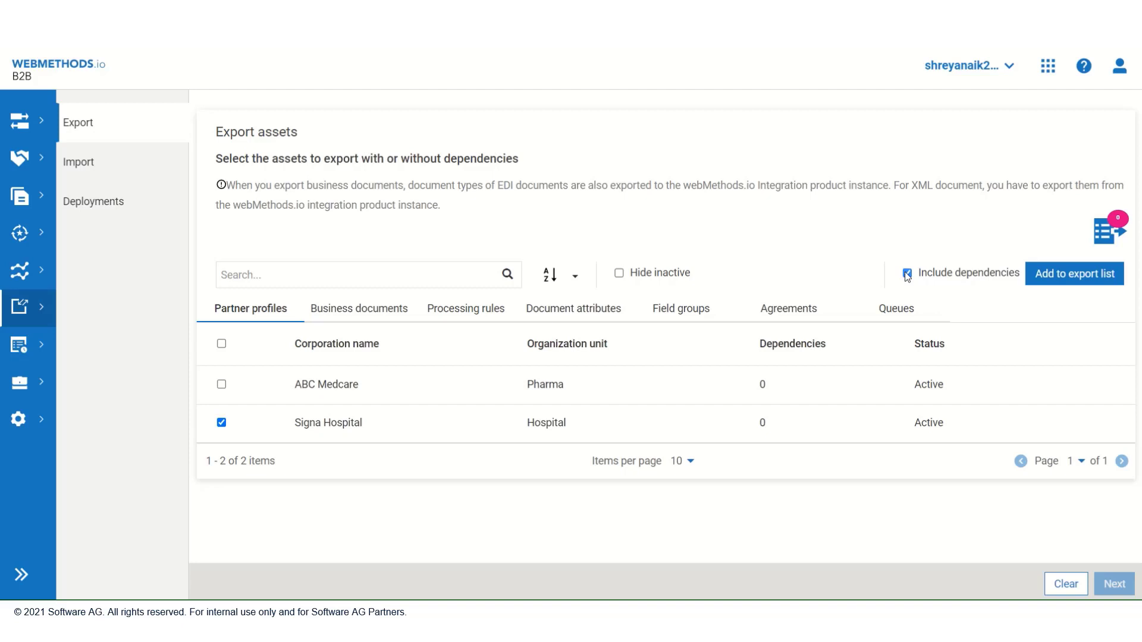
pyautogui.click(907, 273)
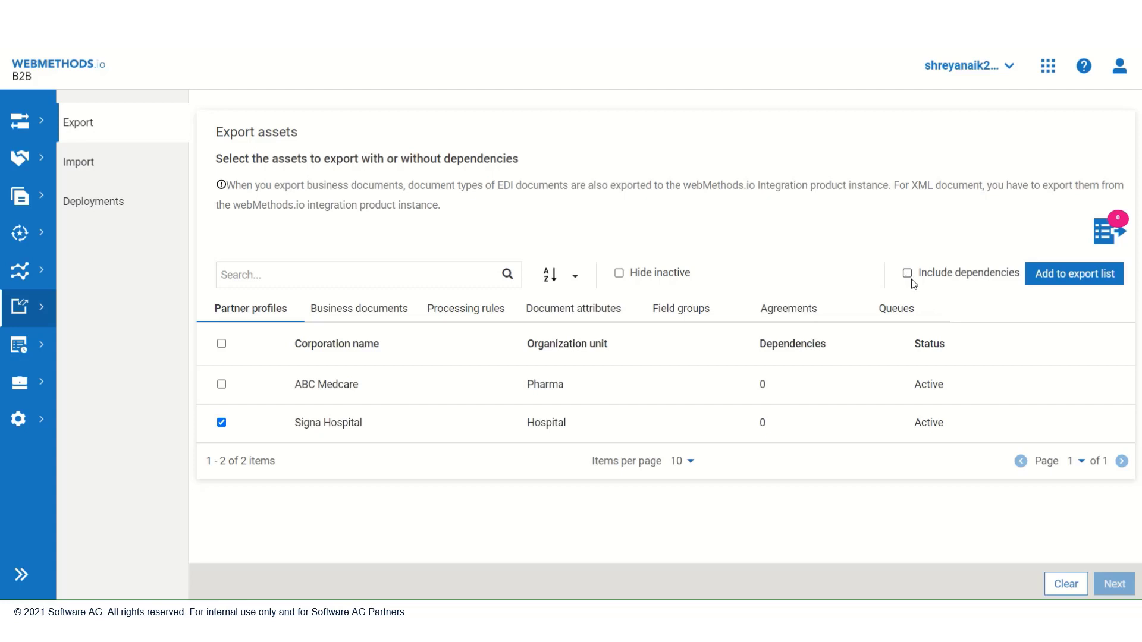
pyautogui.click(907, 272)
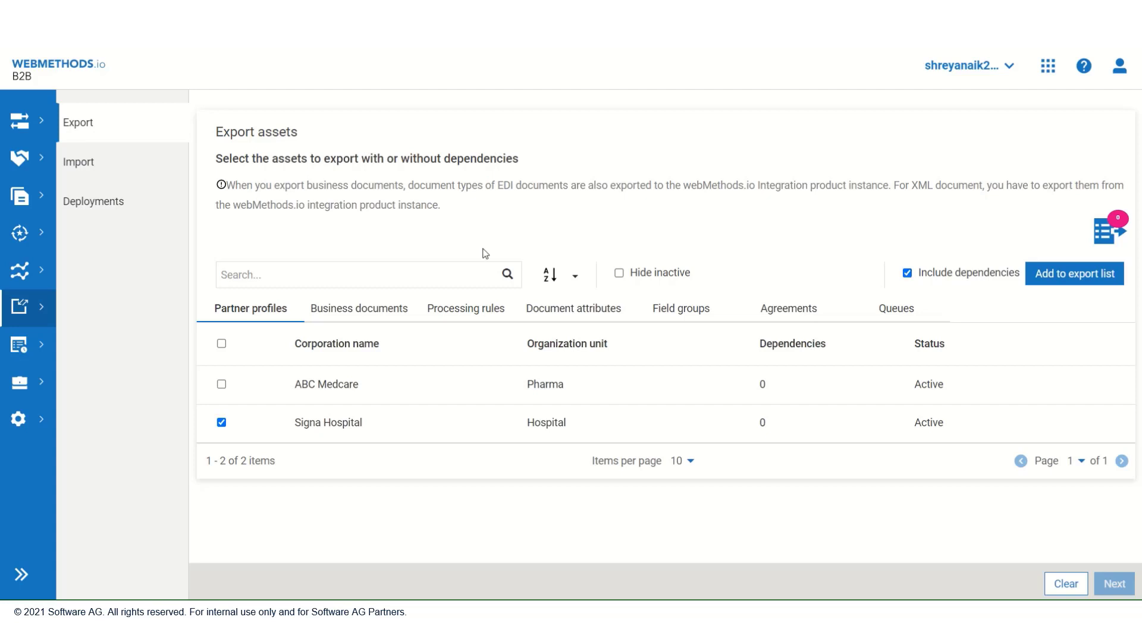
# - Select Document2 and the ABCMedcare_To_SignaHospital processing rule, then add them to the export list
pyautogui.click(358, 308)
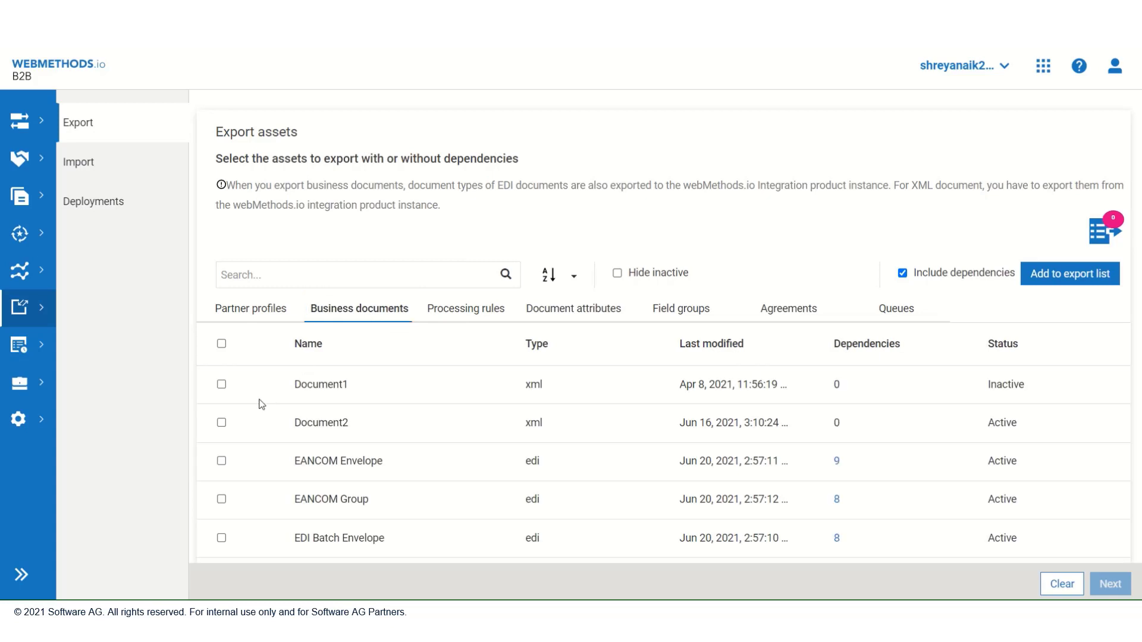
pyautogui.click(221, 422)
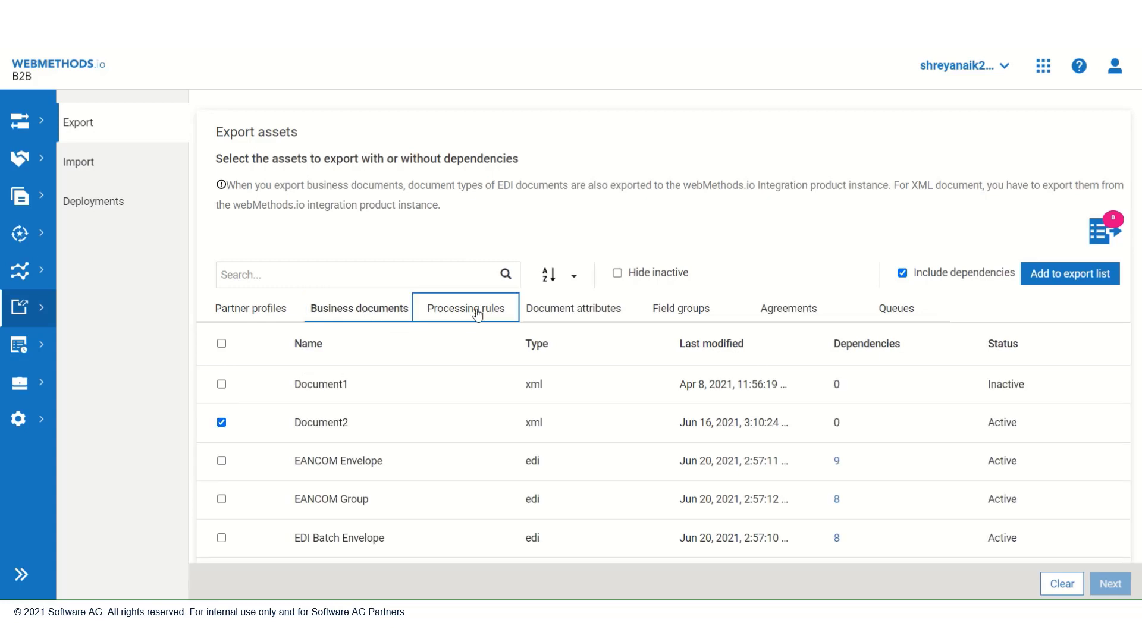
pyautogui.click(465, 308)
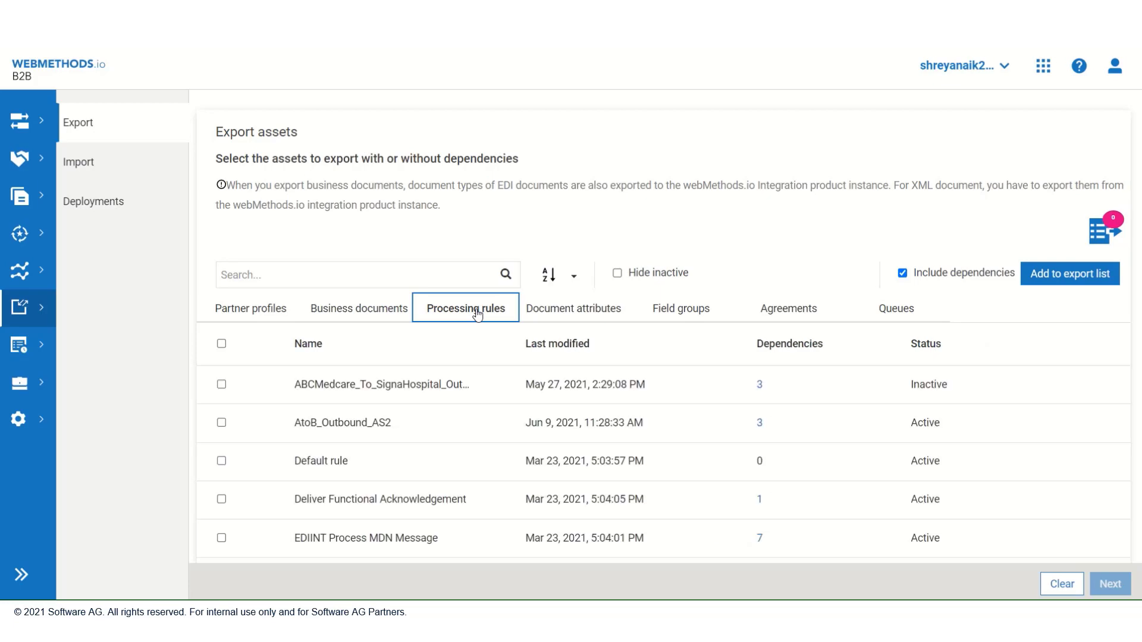
pyautogui.moveTo(222, 385)
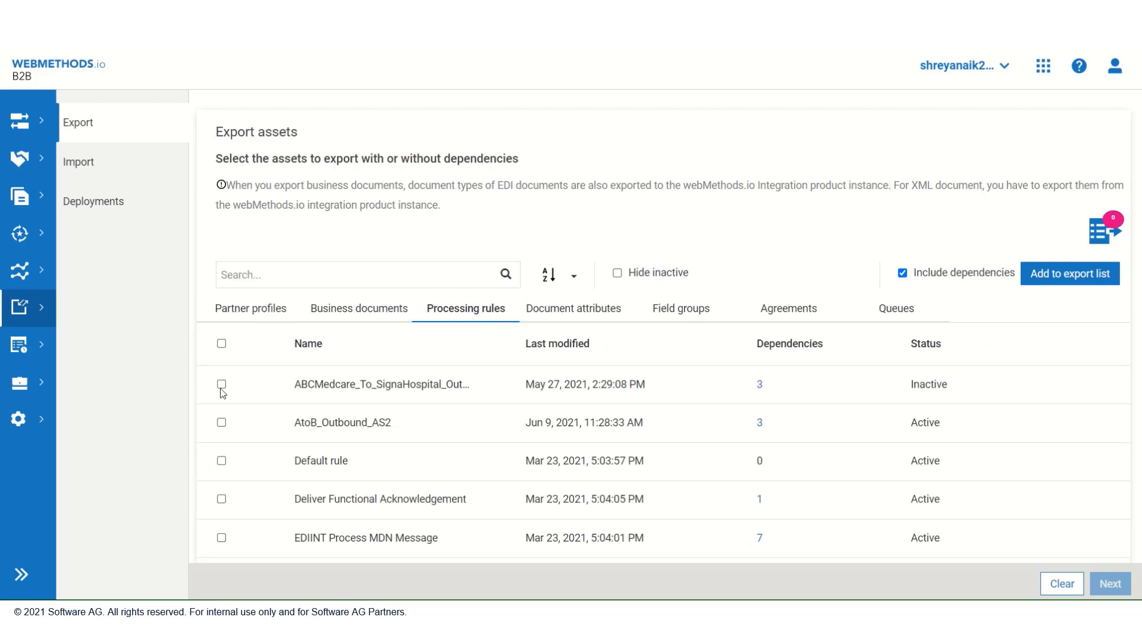
pyautogui.click(221, 385)
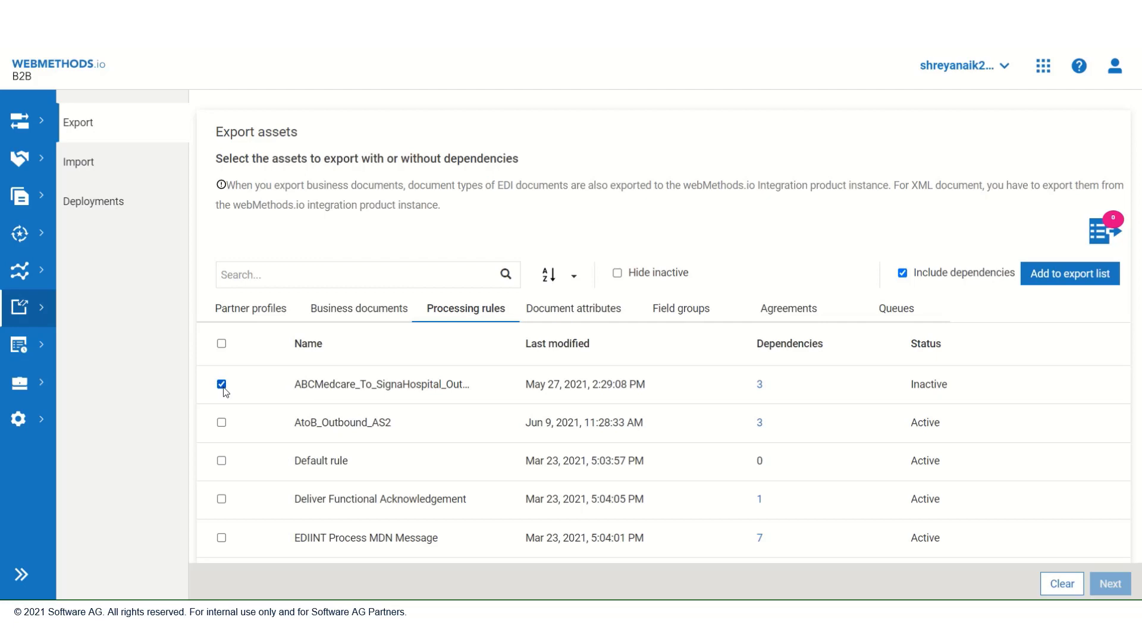
pyautogui.moveTo(1069, 273)
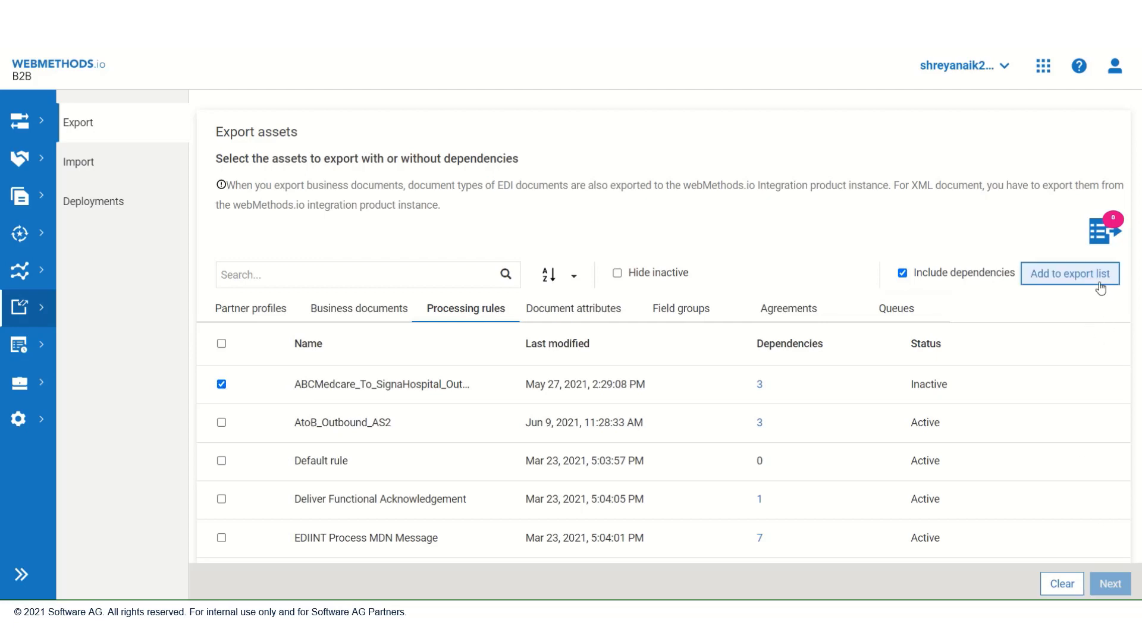
pyautogui.click(1069, 273)
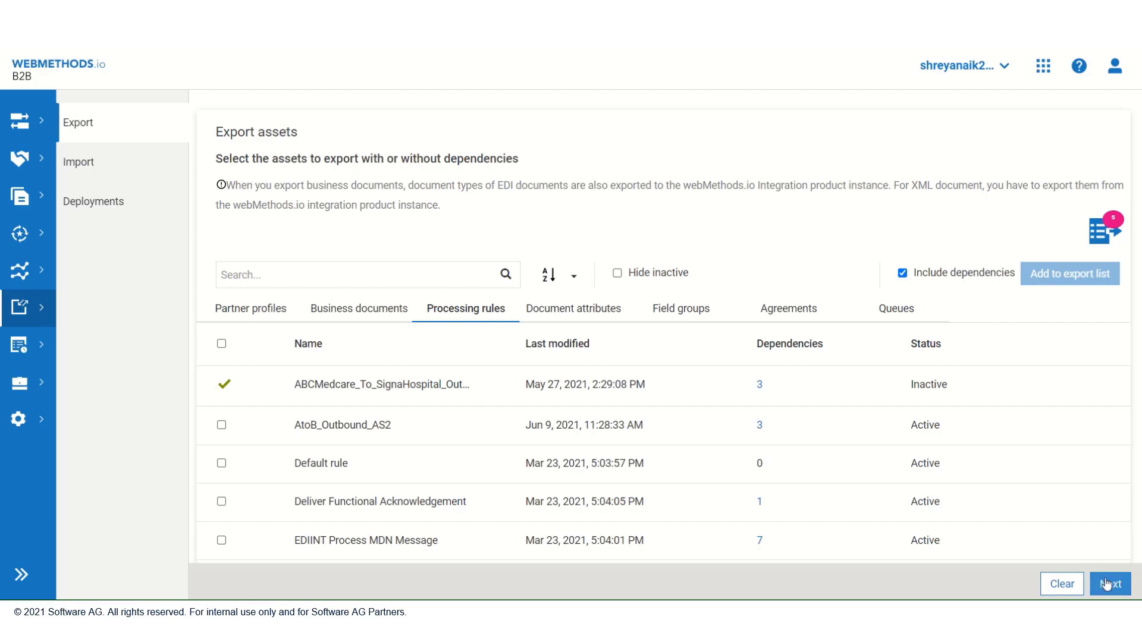
# - Export the selected assets as a zip named SampleDeploy and reach the target tenant's home page
pyautogui.click(1111, 584)
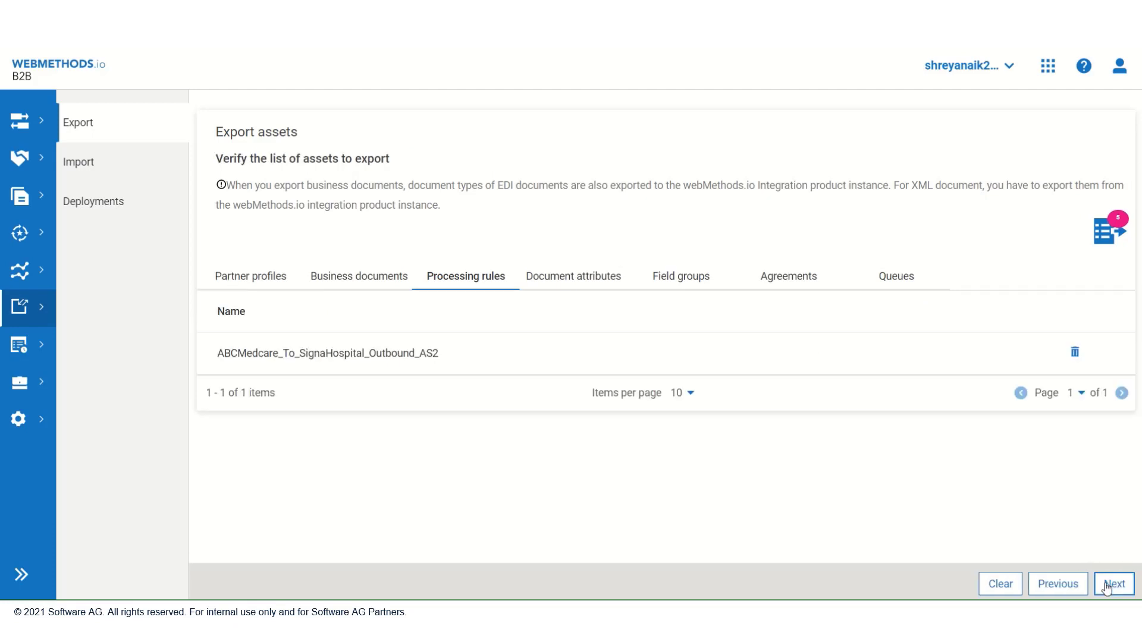
pyautogui.click(1112, 583)
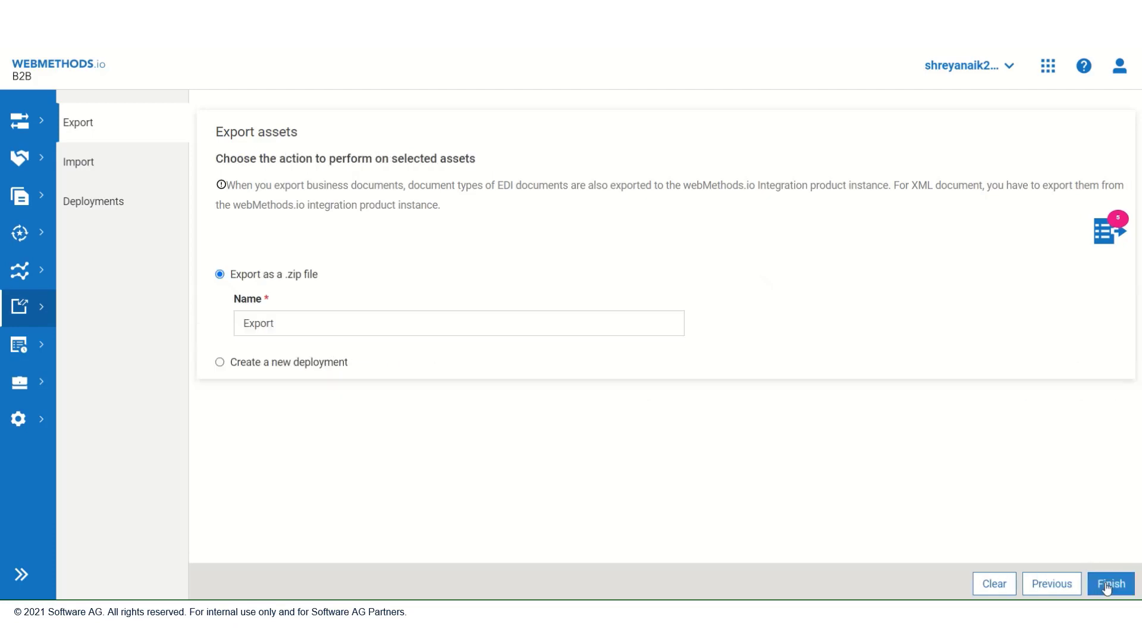
pyautogui.moveTo(491, 415)
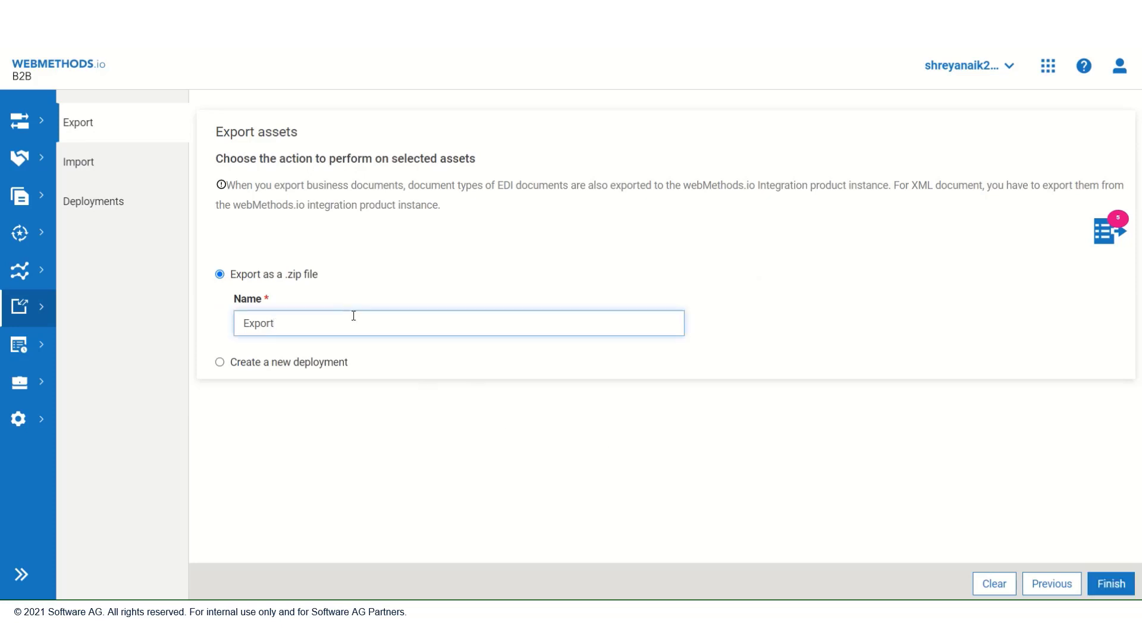
pyautogui.write('SampleDeplo')
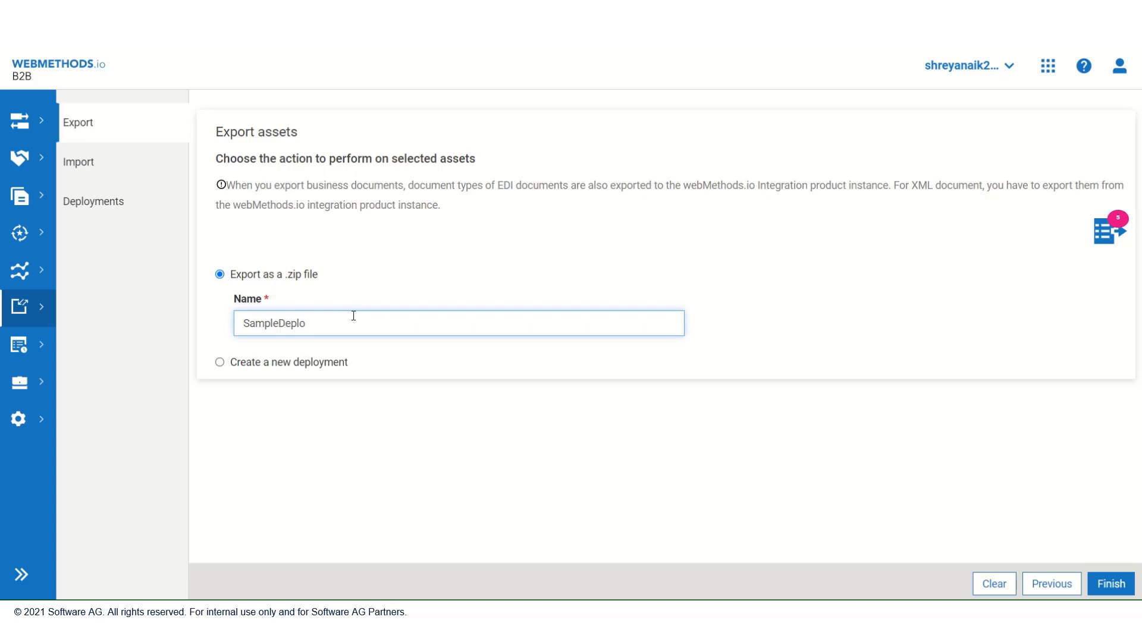
pyautogui.write('y')
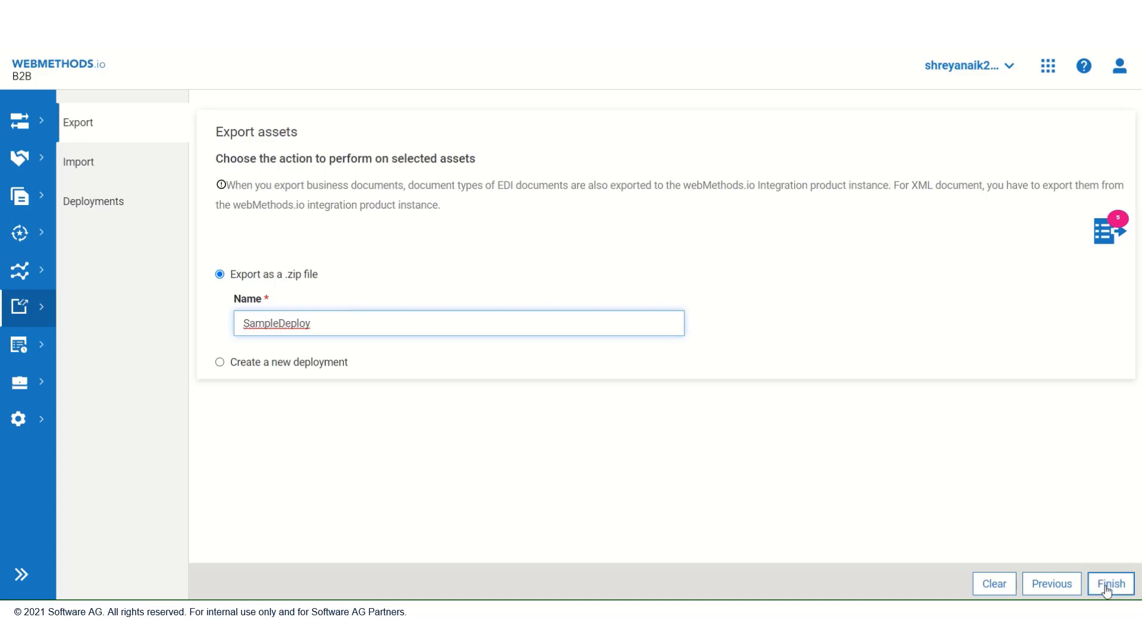
pyautogui.click(1109, 583)
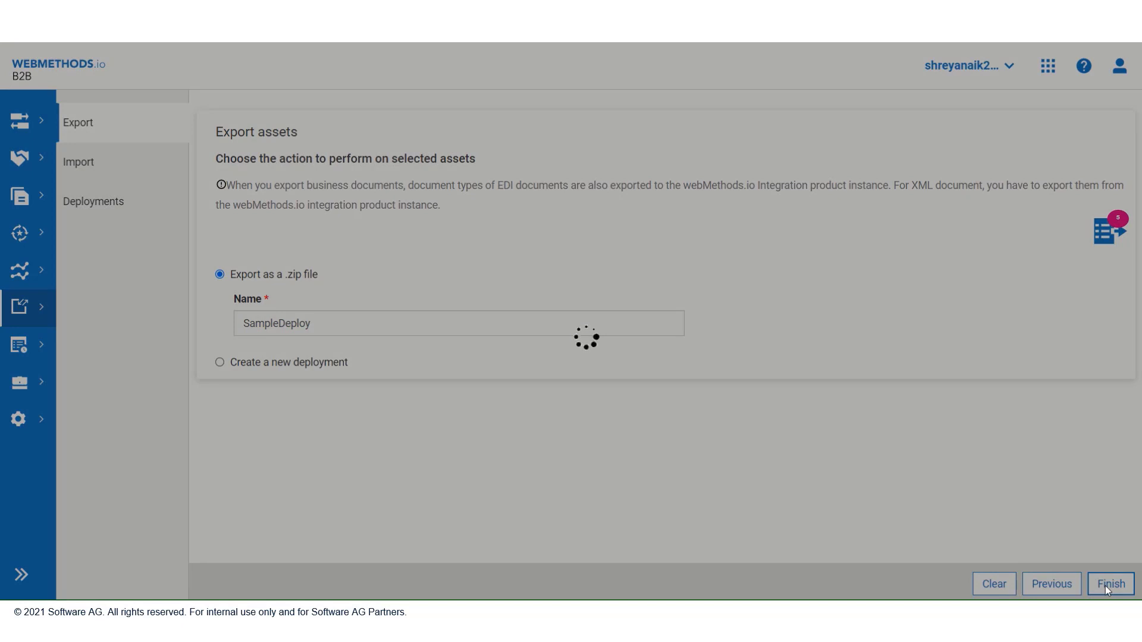
pyautogui.click(1110, 583)
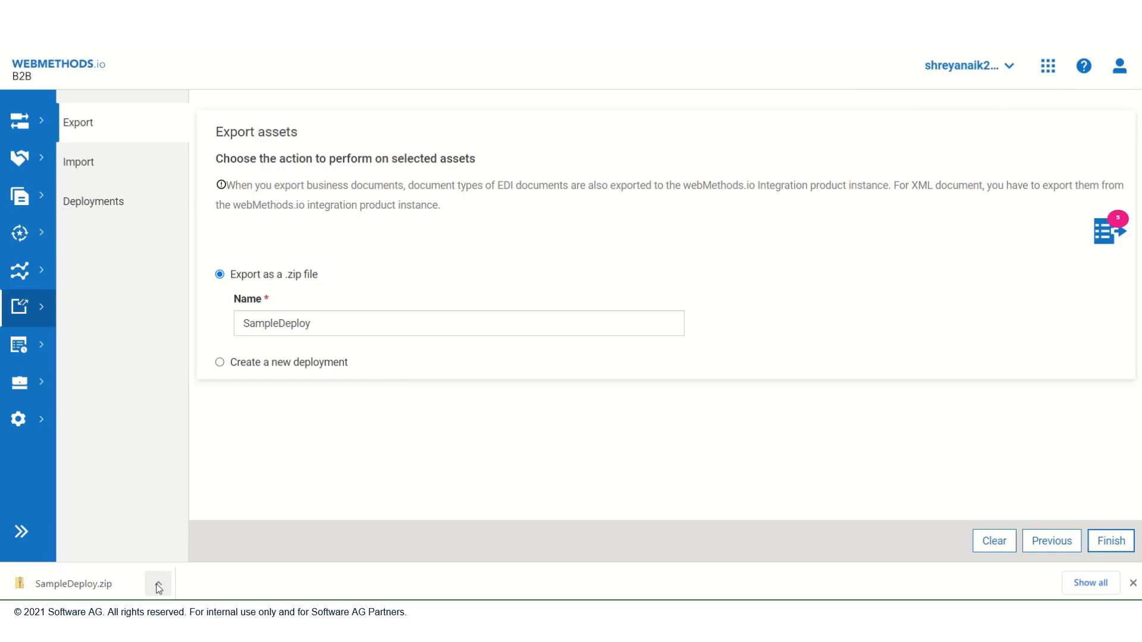
pyautogui.click(1110, 541)
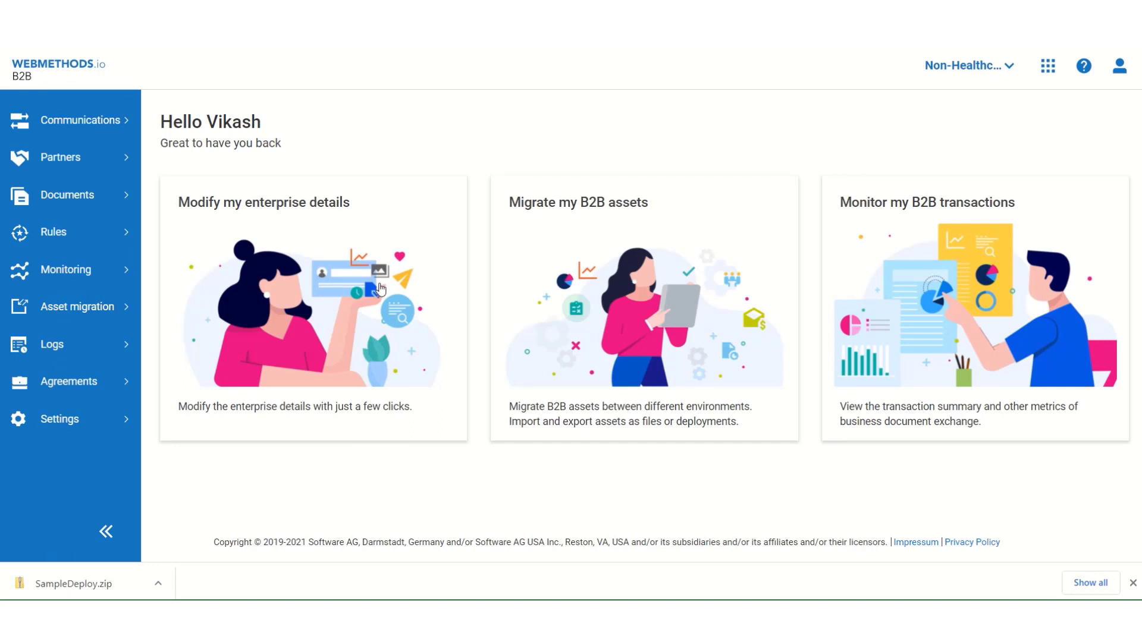
pyautogui.moveTo(77, 306)
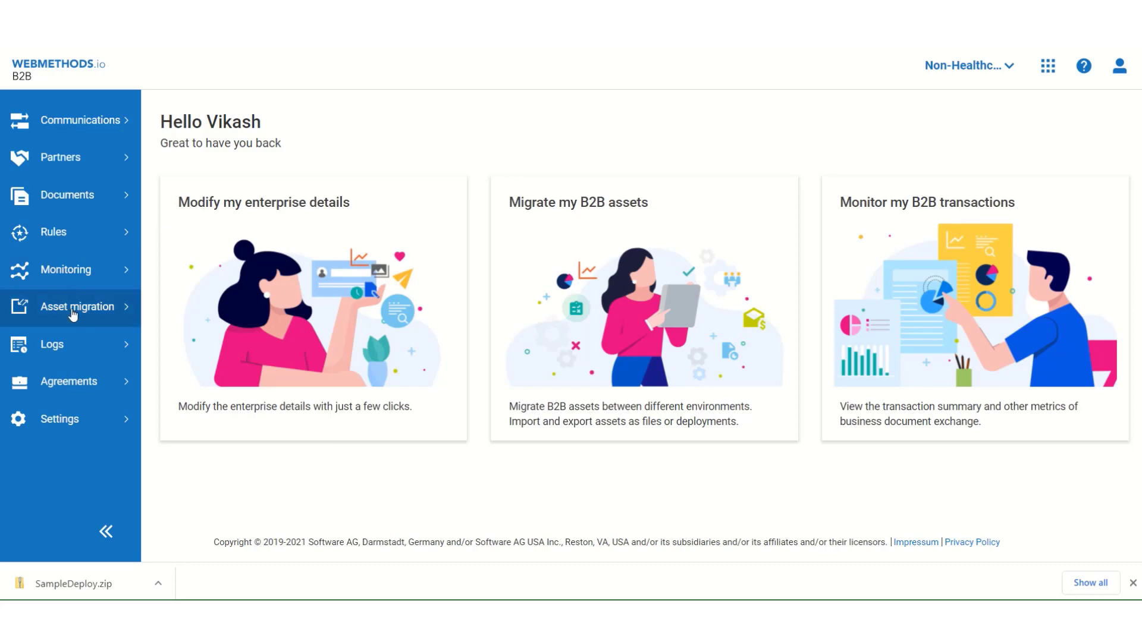
# - Go to Asset migration > Import and choose 'Import from a .zip file'
pyautogui.click(78, 305)
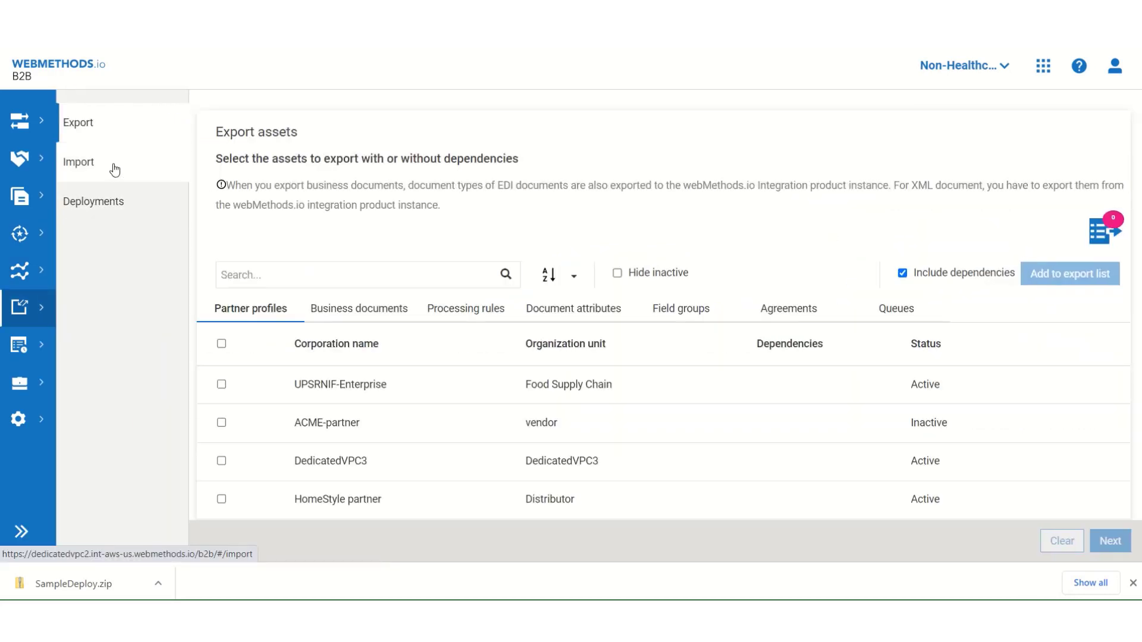
pyautogui.click(78, 162)
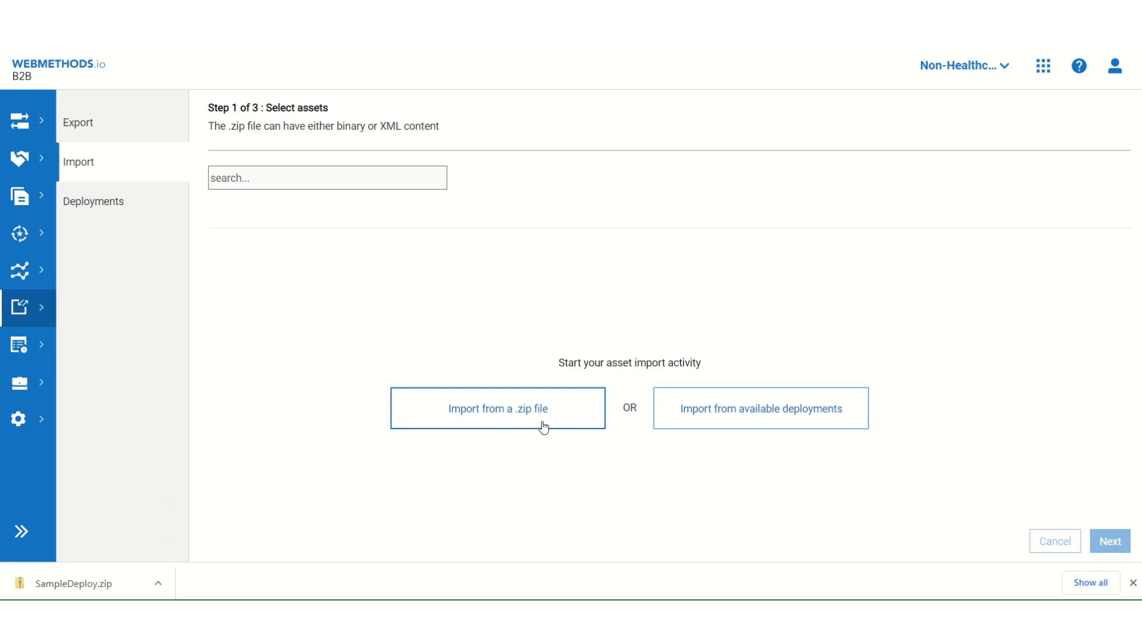
pyautogui.click(498, 407)
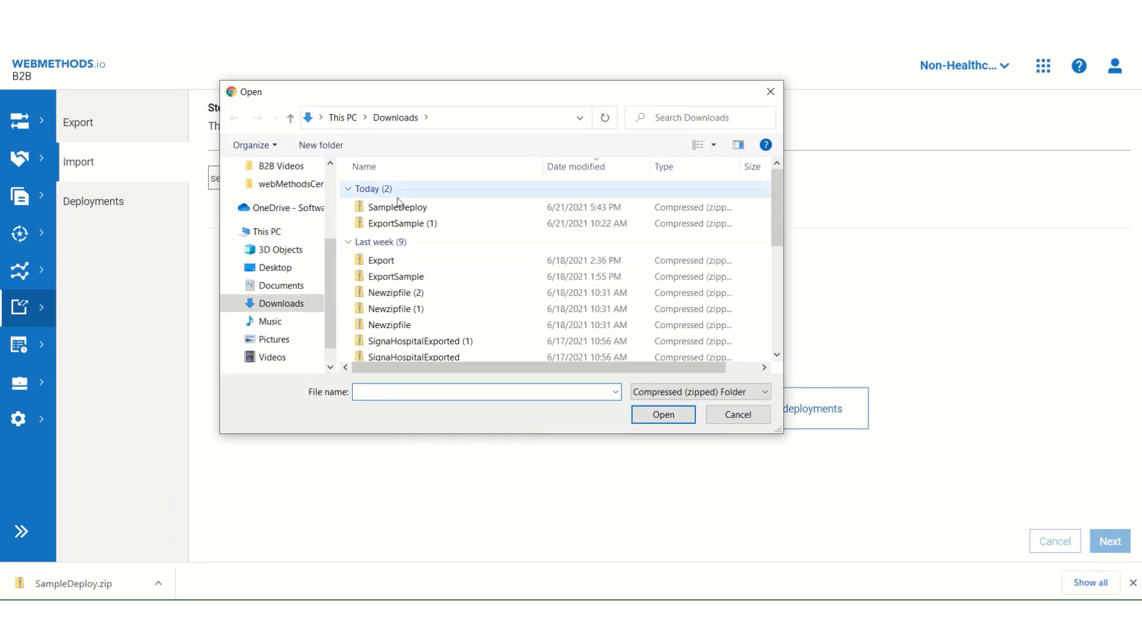
pyautogui.moveTo(397, 207)
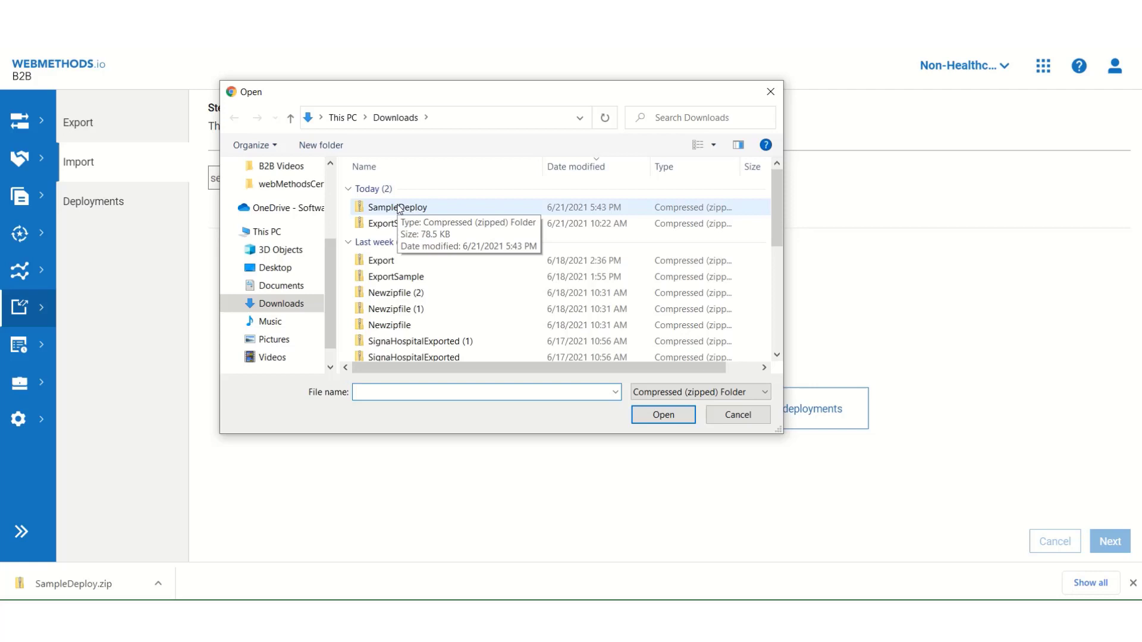
# - Open SampleDeploy.zip from Downloads so all 5 found assets are selected
pyautogui.click(396, 207)
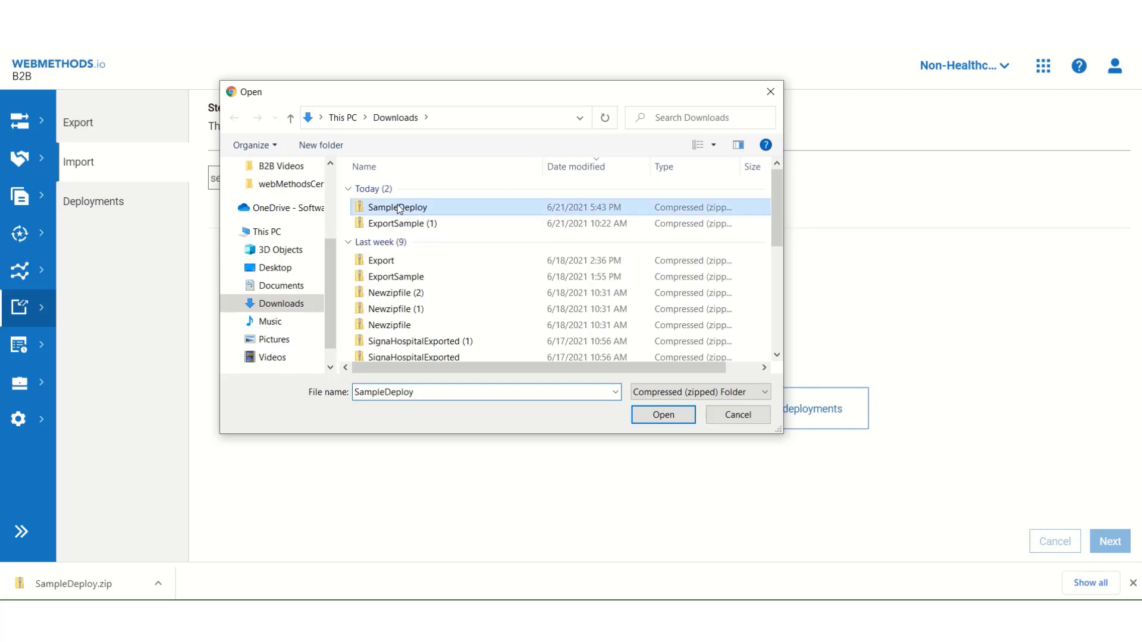
pyautogui.click(662, 414)
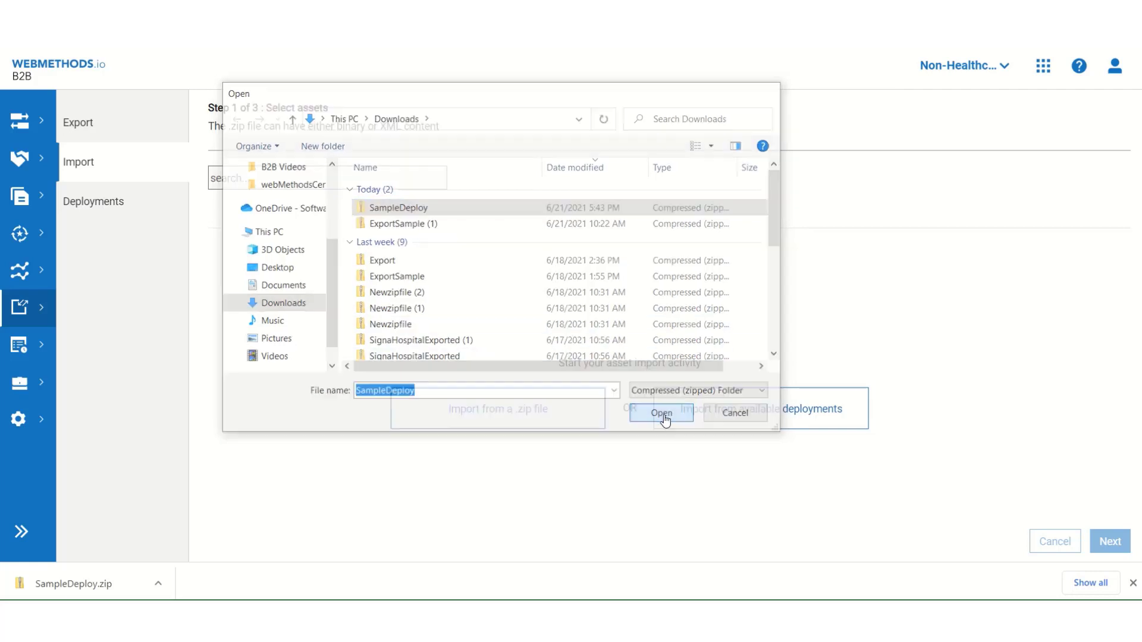
pyautogui.click(660, 413)
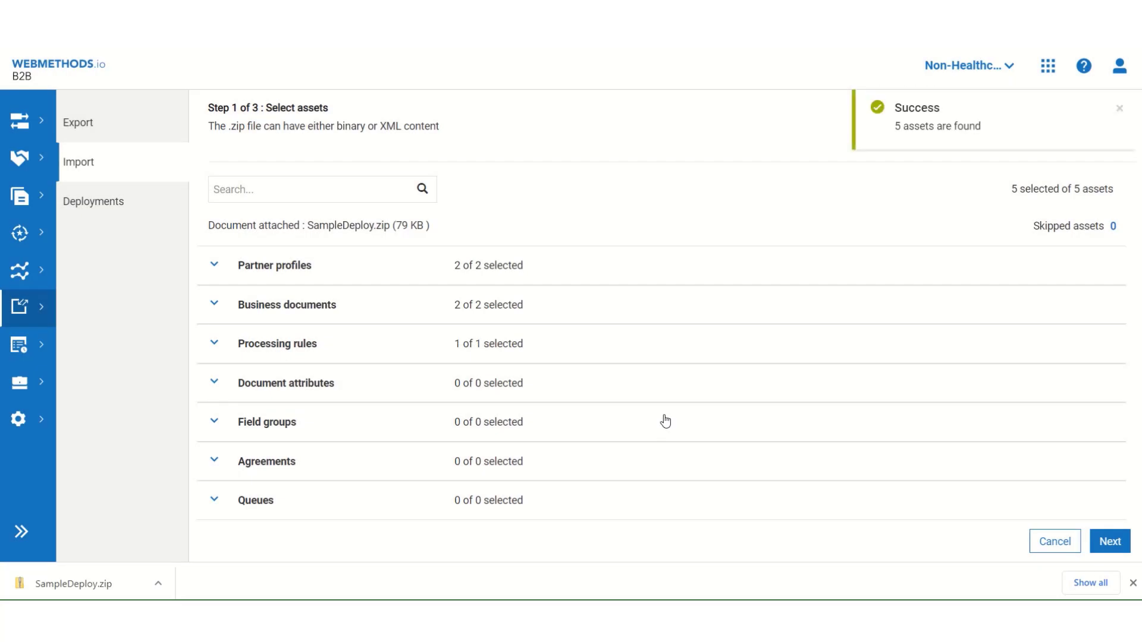
pyautogui.moveTo(940, 376)
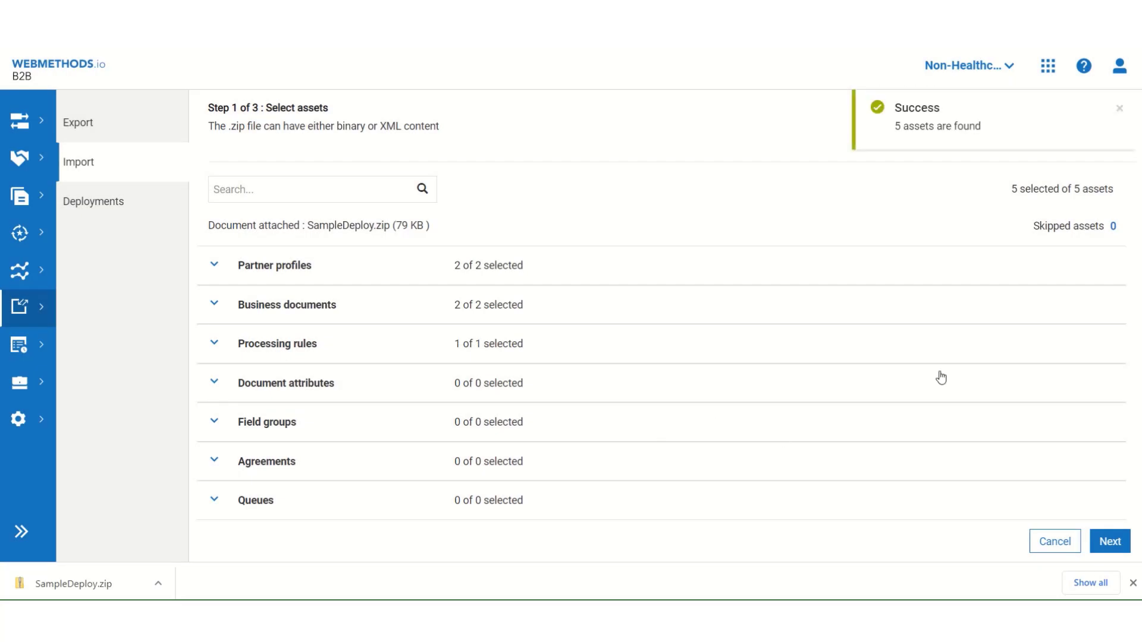
# - Run the preview analysis, showing 1 conflict and 1 missing dependency, then choose Import
pyautogui.click(1109, 541)
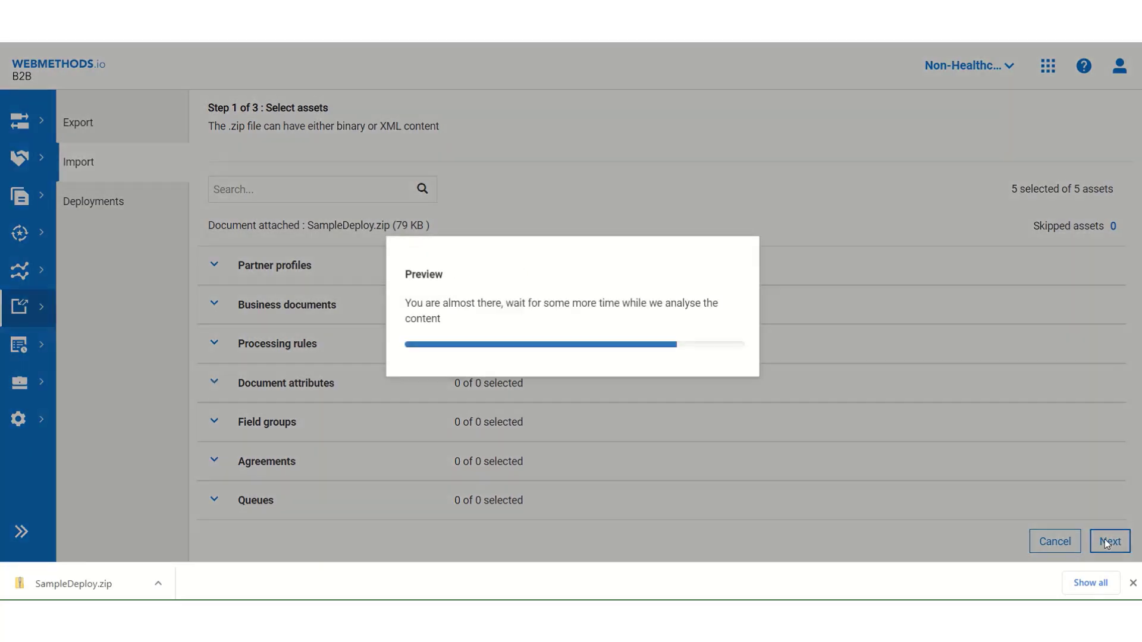
pyautogui.click(1107, 541)
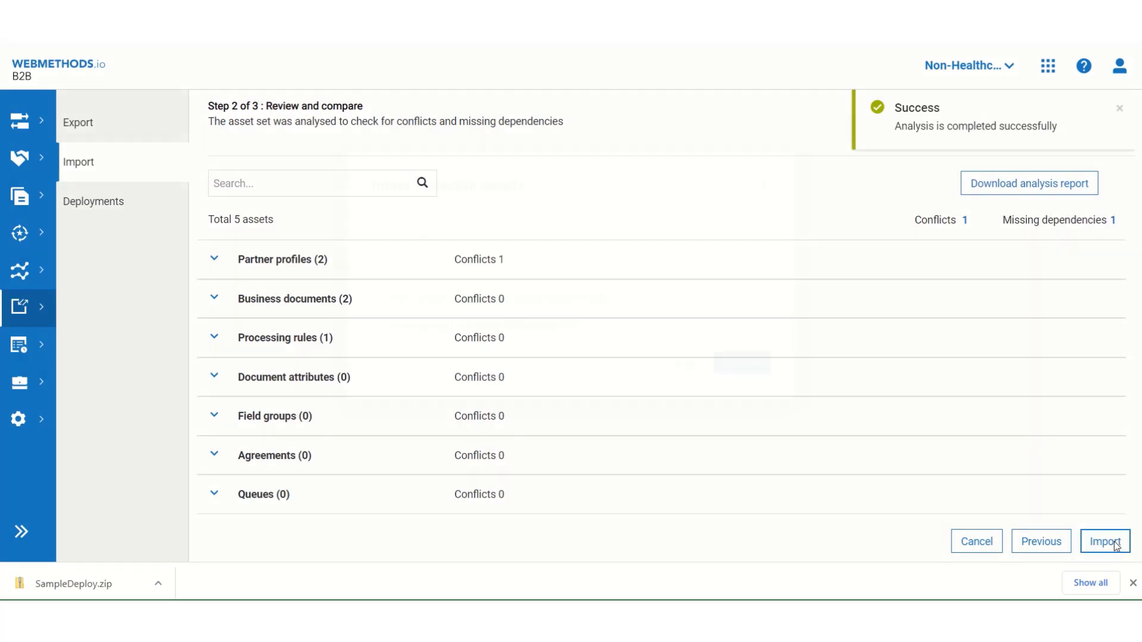
pyautogui.click(1105, 541)
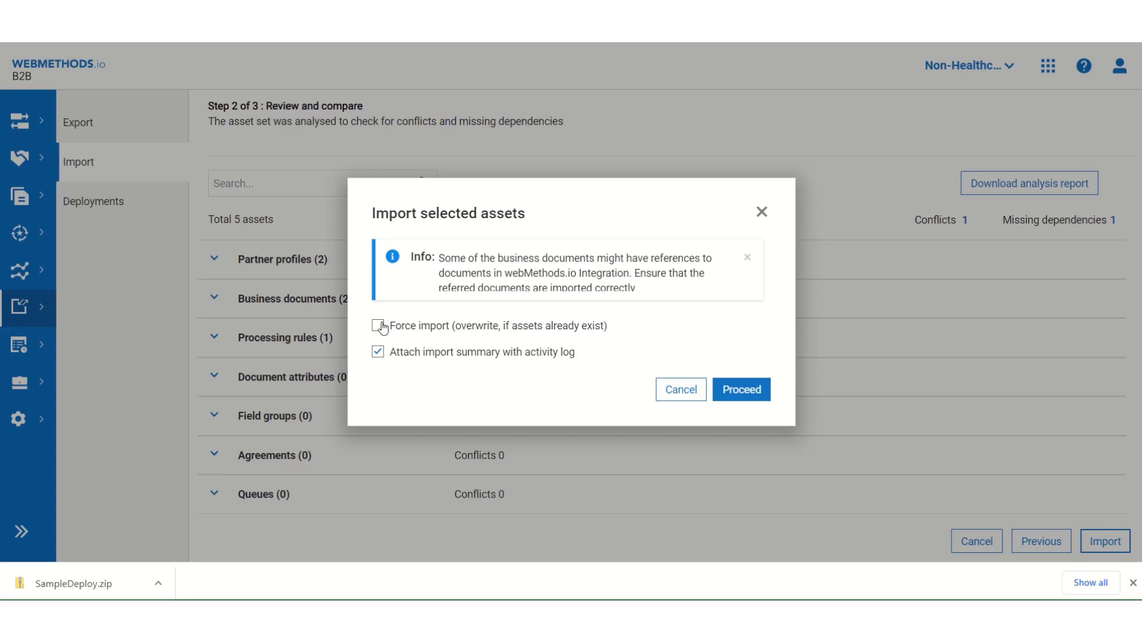
# - Proceed with the import using Force import on and the activity-log summary attachment off
pyautogui.click(747, 257)
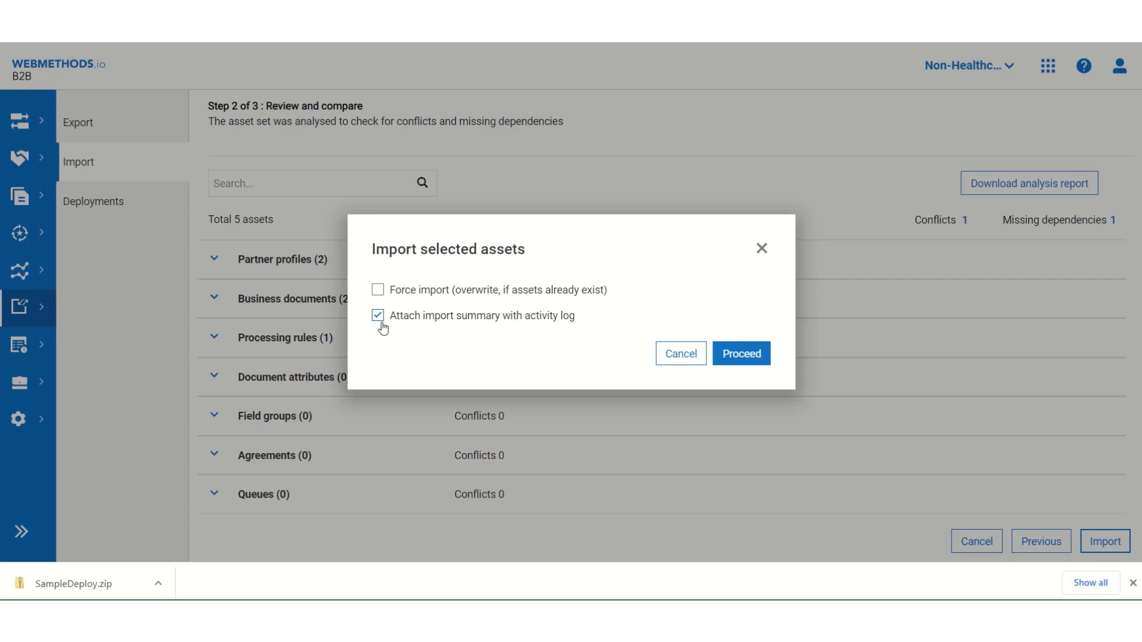
pyautogui.click(377, 290)
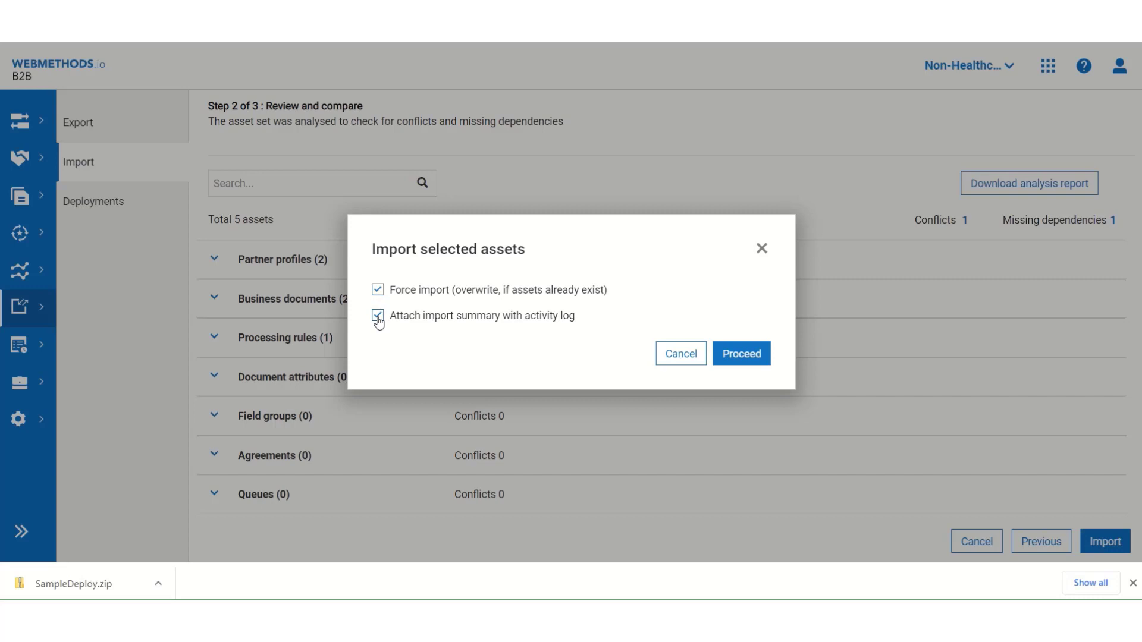
pyautogui.click(377, 316)
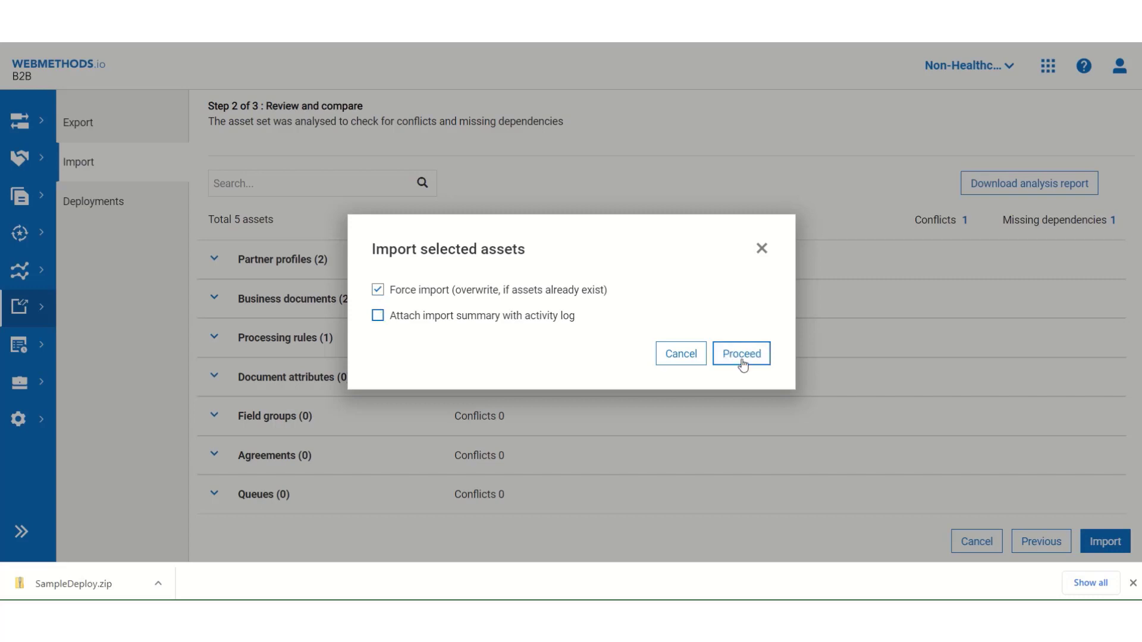
pyautogui.click(740, 353)
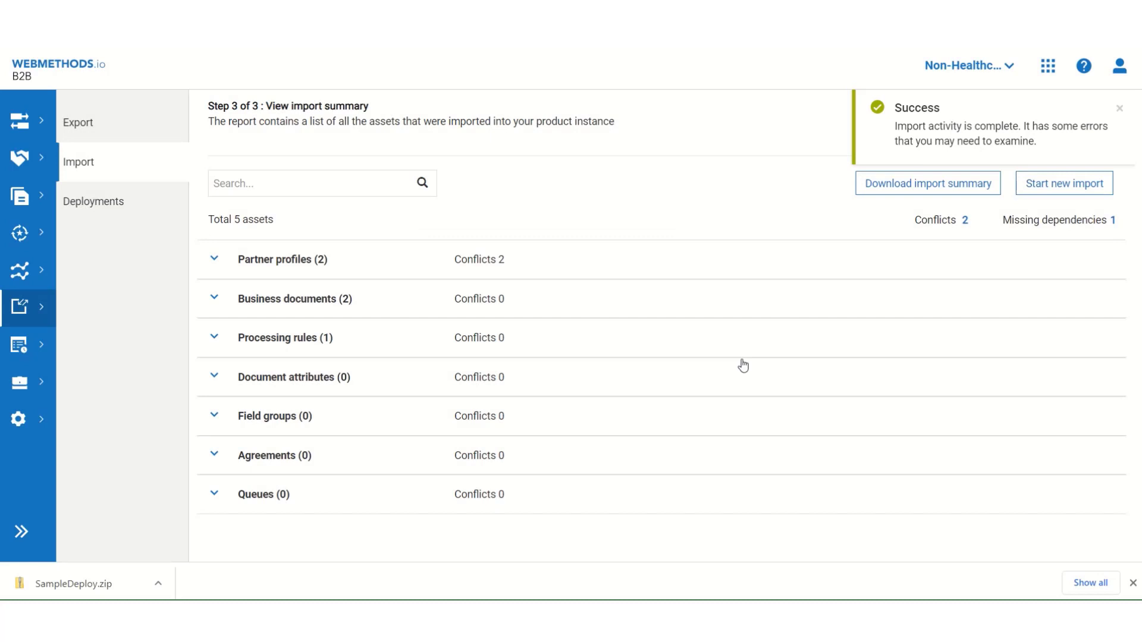
# - Switch to the other tenant from the top-right tenant dropdown
pyautogui.click(1119, 108)
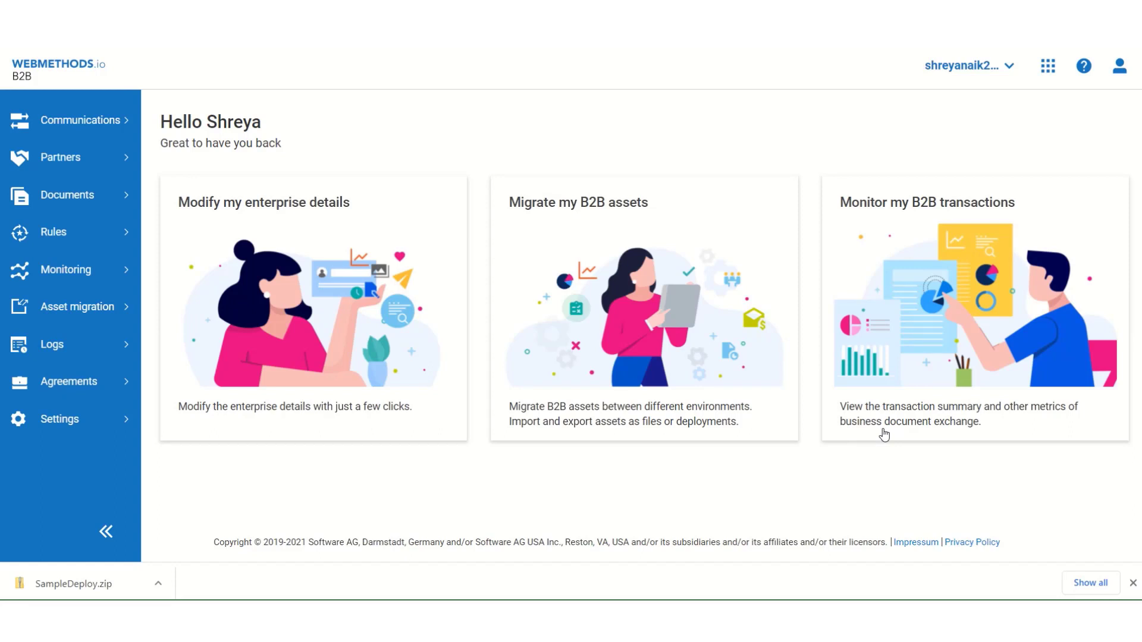
pyautogui.moveTo(137, 293)
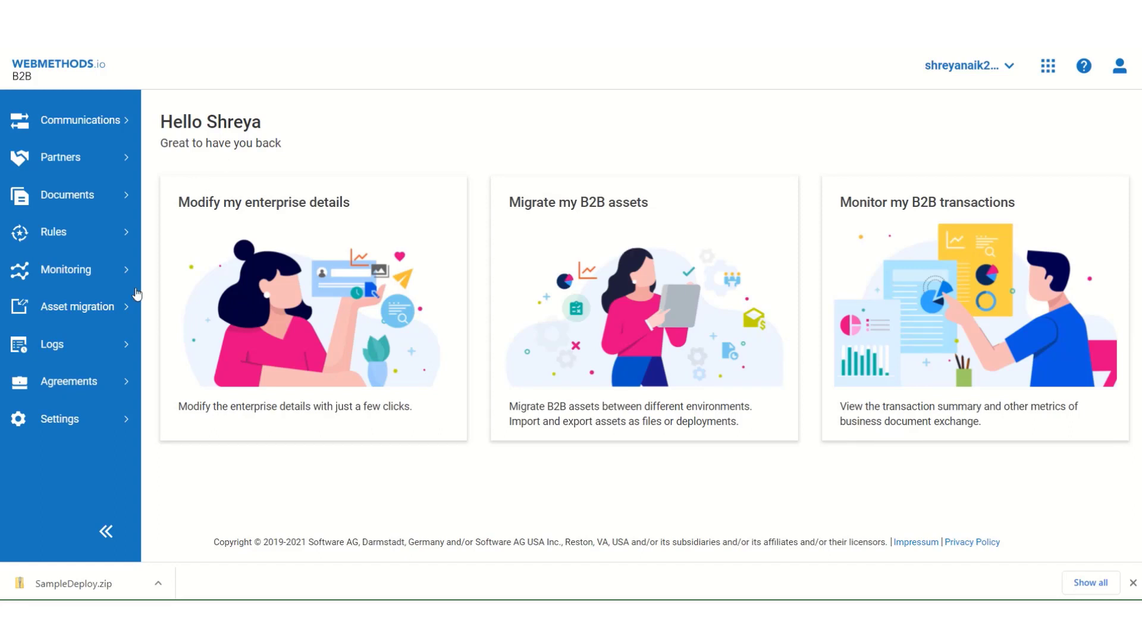
# - Under Asset migration > Export, add the Signa Hospital partner profile to the export list and continue
pyautogui.click(77, 305)
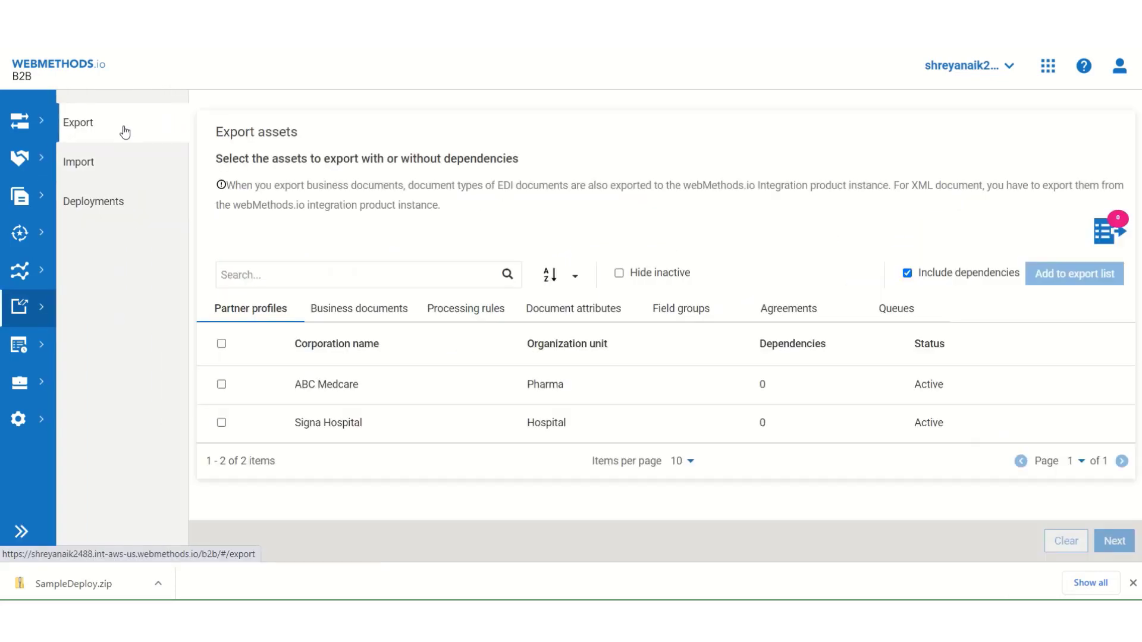
pyautogui.moveTo(317, 335)
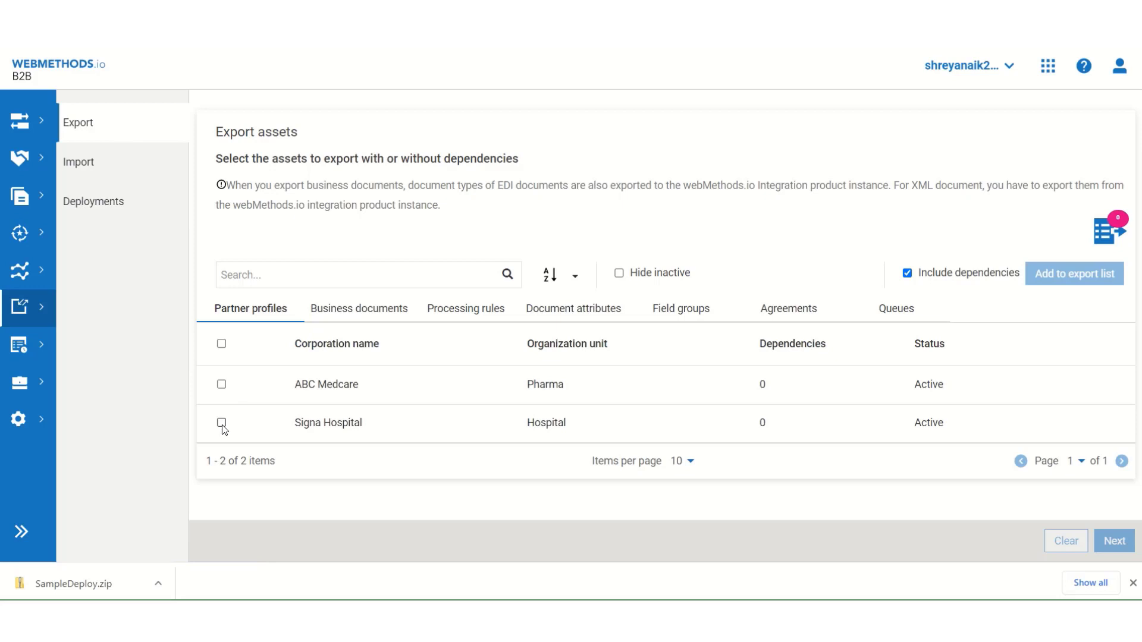
pyautogui.click(221, 422)
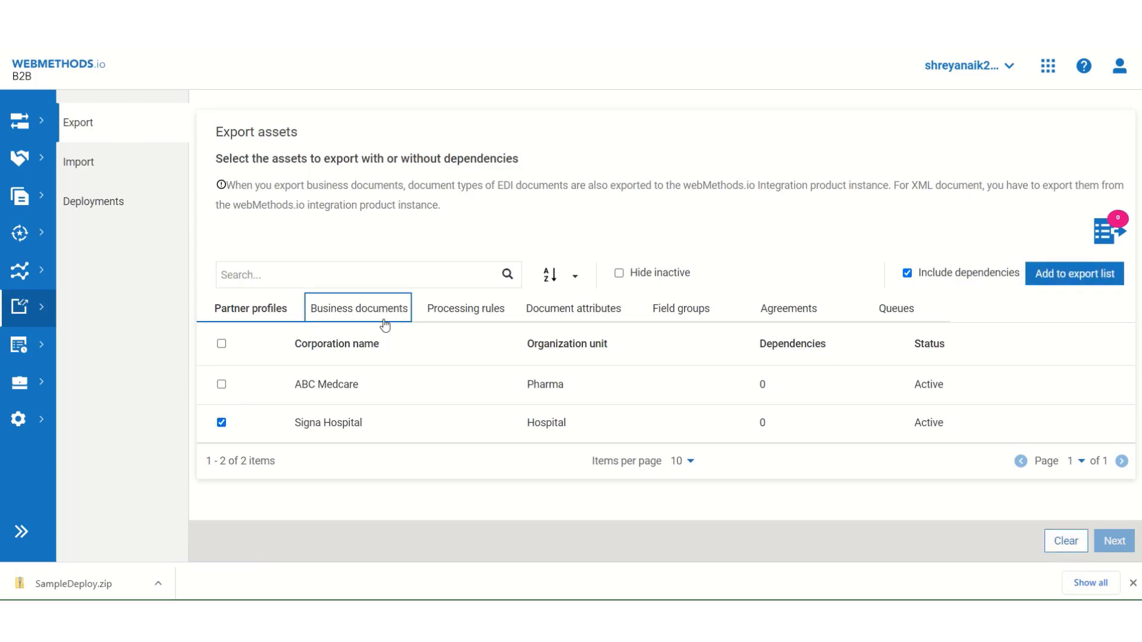
pyautogui.click(250, 308)
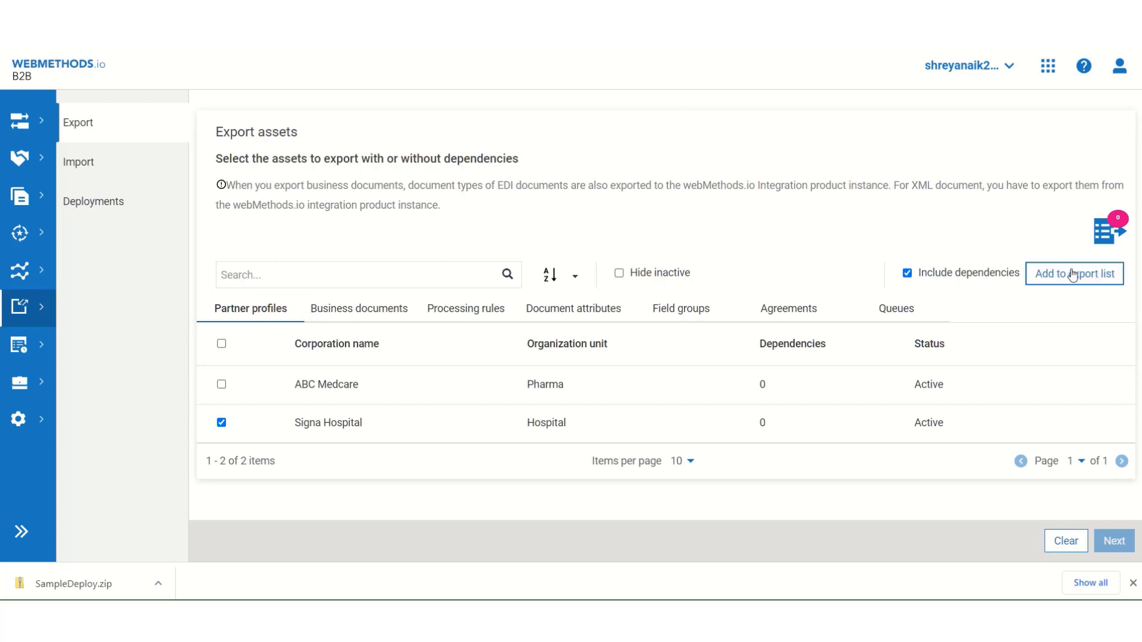
pyautogui.click(1074, 272)
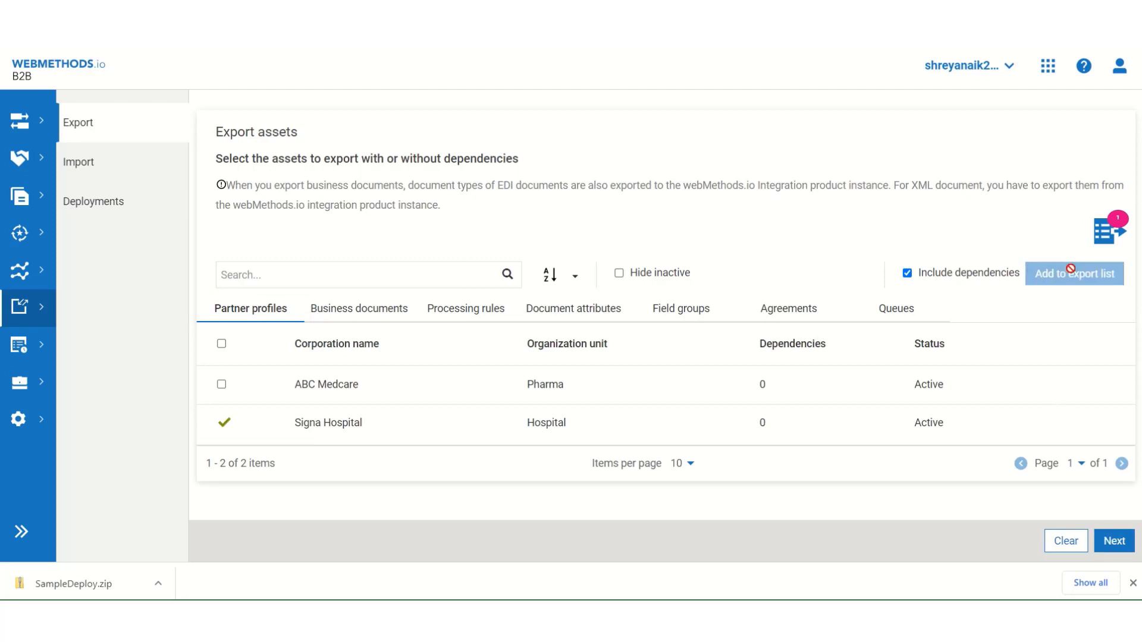
pyautogui.moveTo(1114, 541)
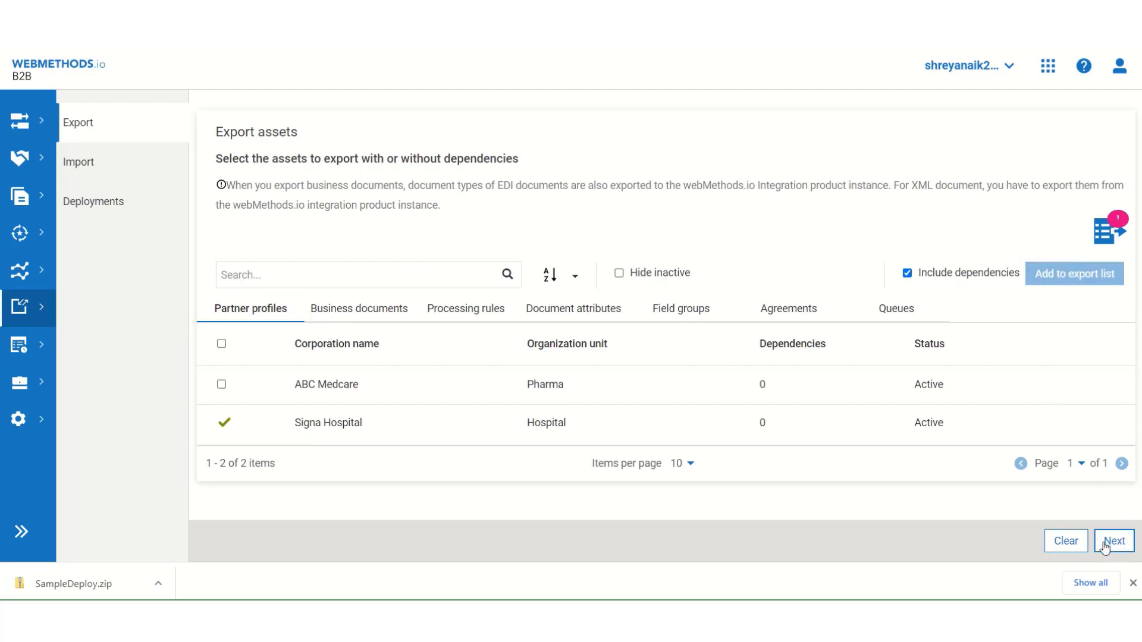
pyautogui.click(1113, 541)
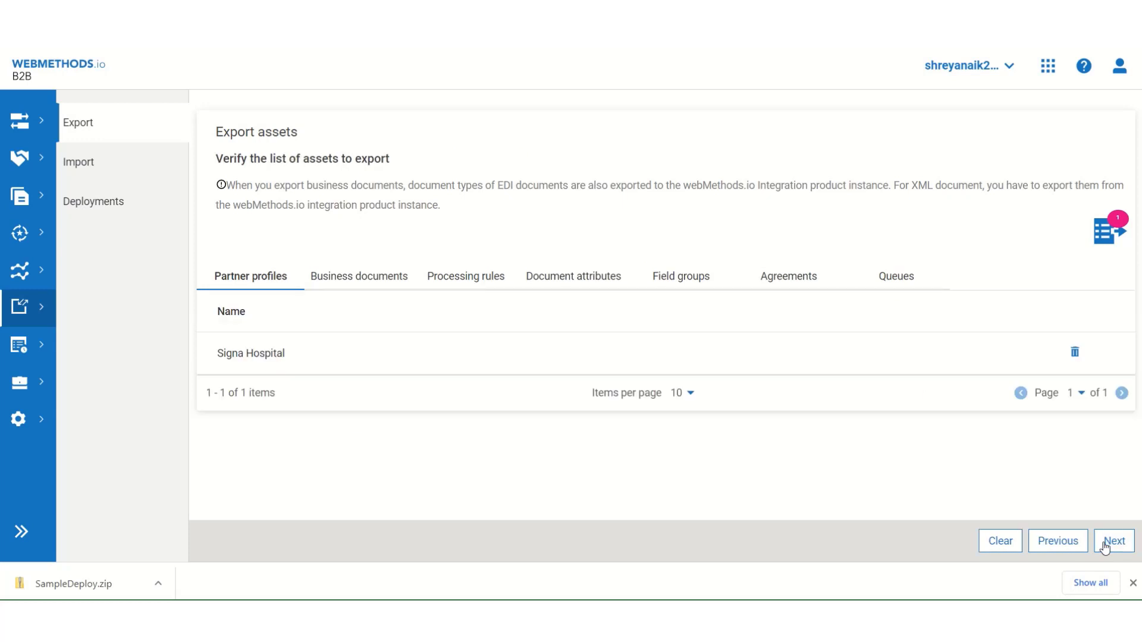
# - Choose to create a new deployment named NewDeployment
pyautogui.click(1113, 541)
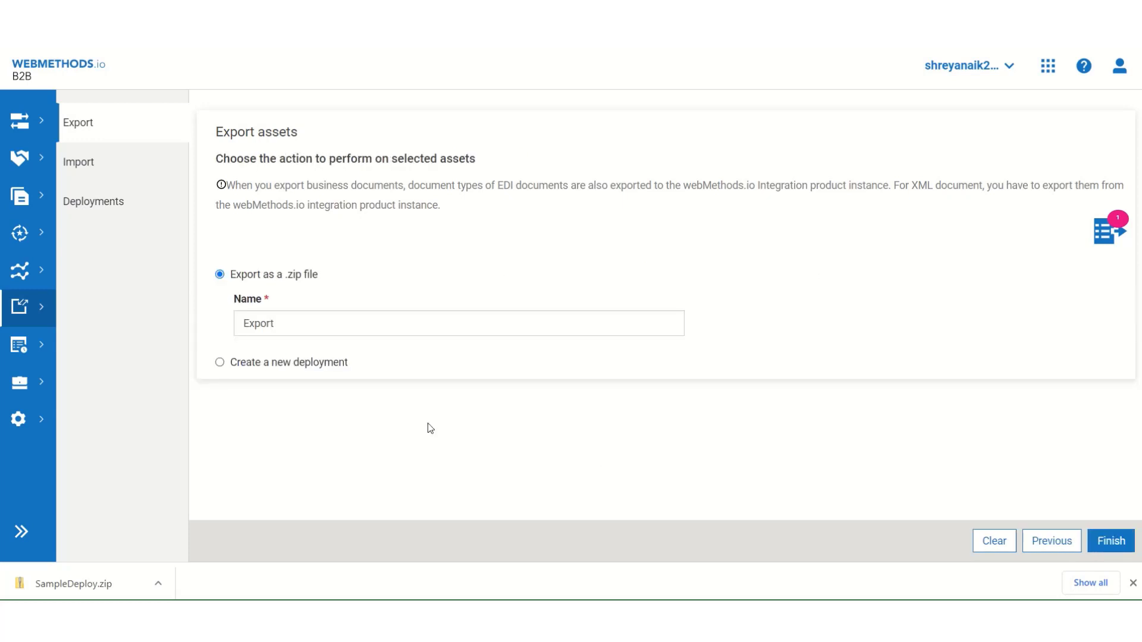
pyautogui.moveTo(221, 366)
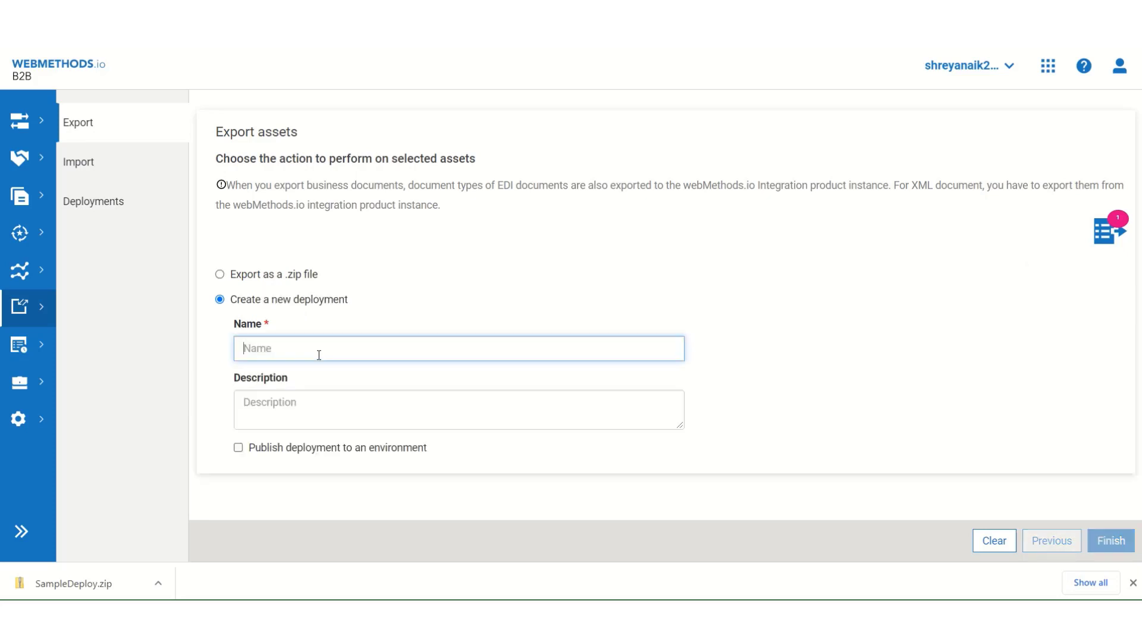
pyautogui.write('New')
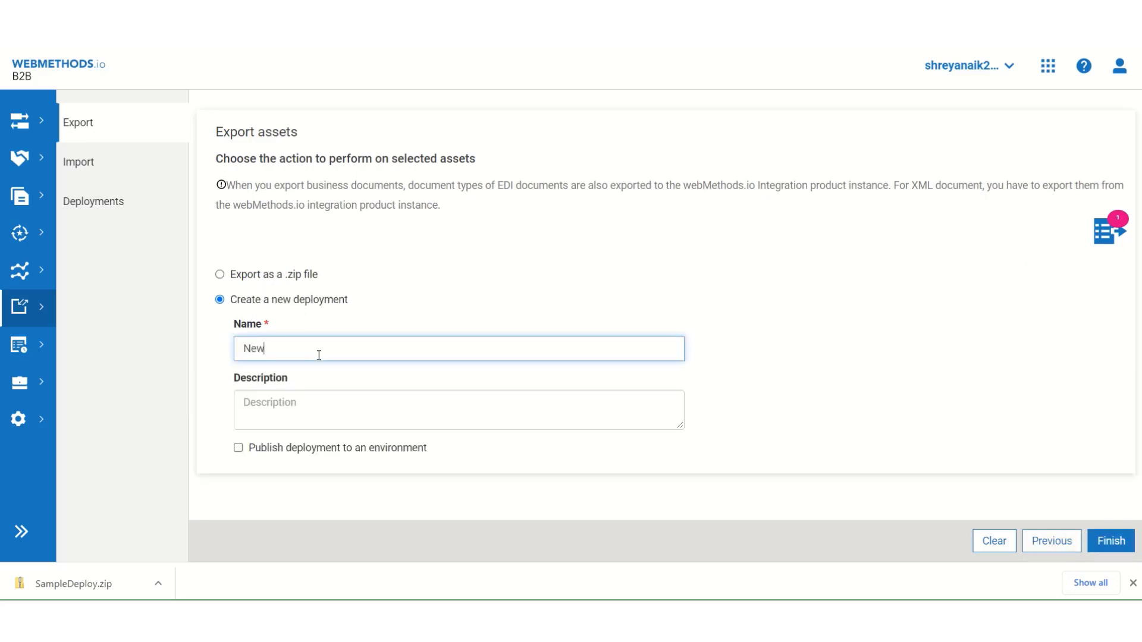
pyautogui.write('Deploy')
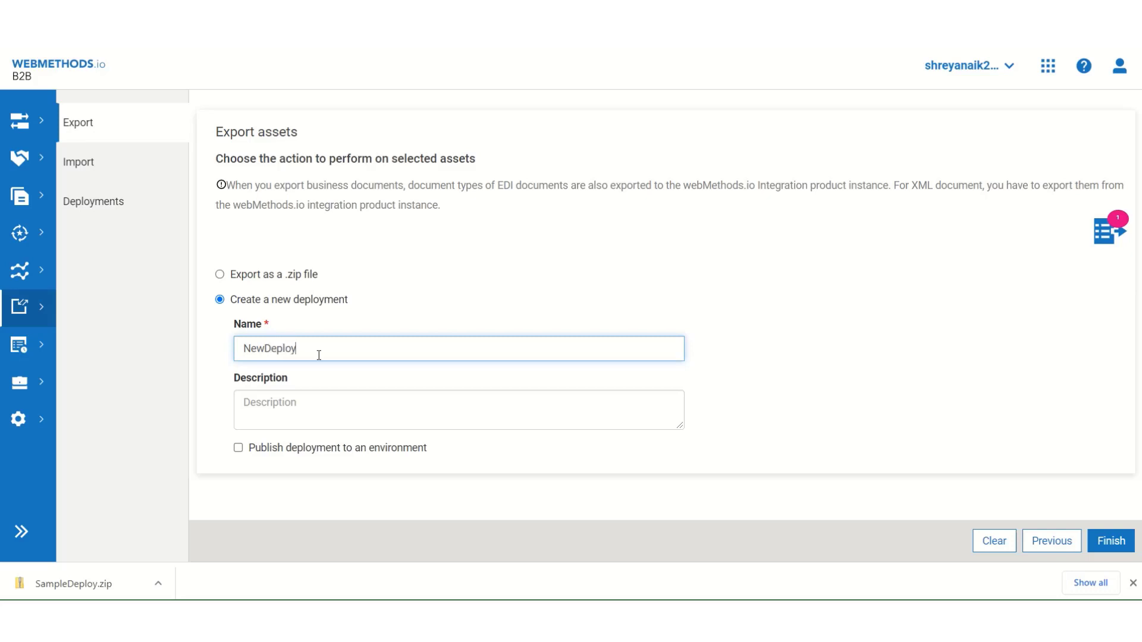
pyautogui.write('ment')
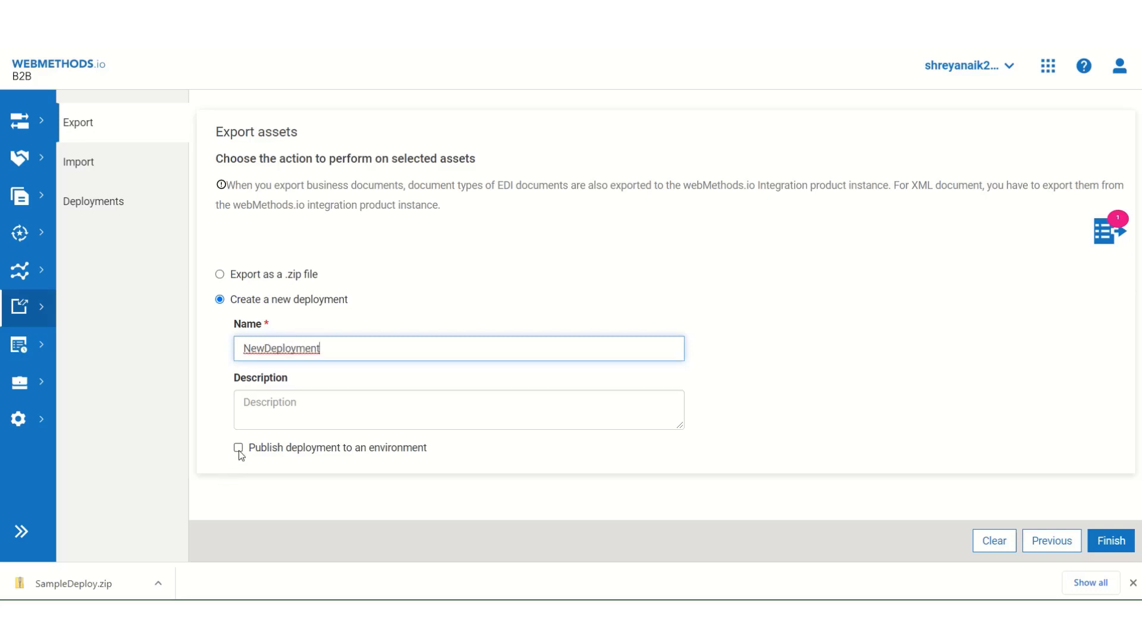
# - Publish the deployment to the Dedicatedvpc2 environment with the saved username and password
pyautogui.click(237, 447)
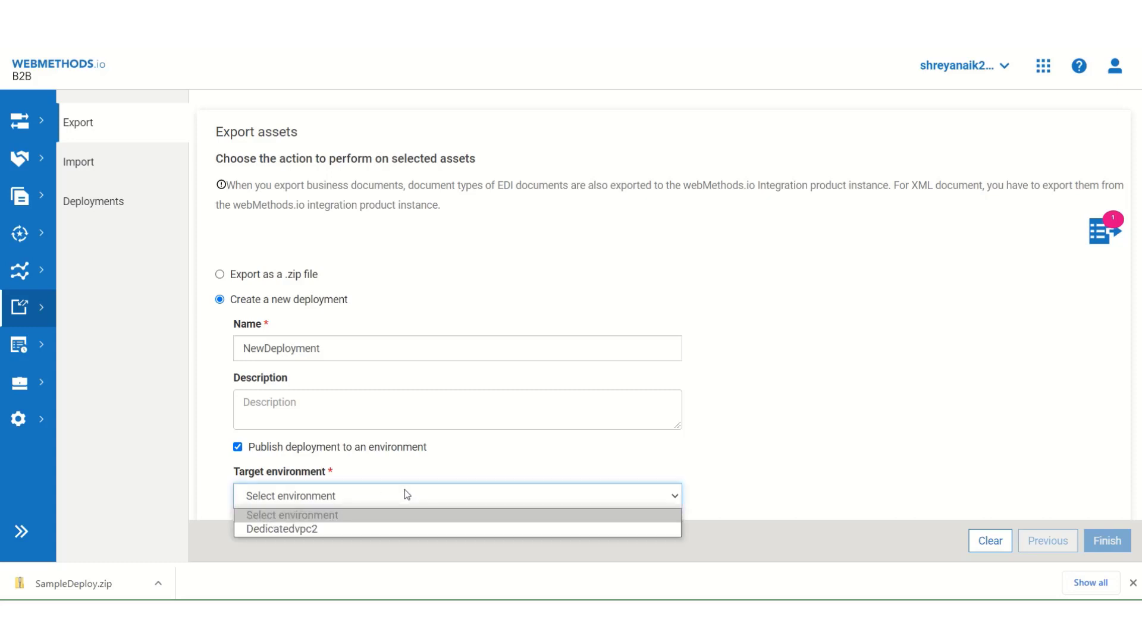
pyautogui.moveTo(386, 530)
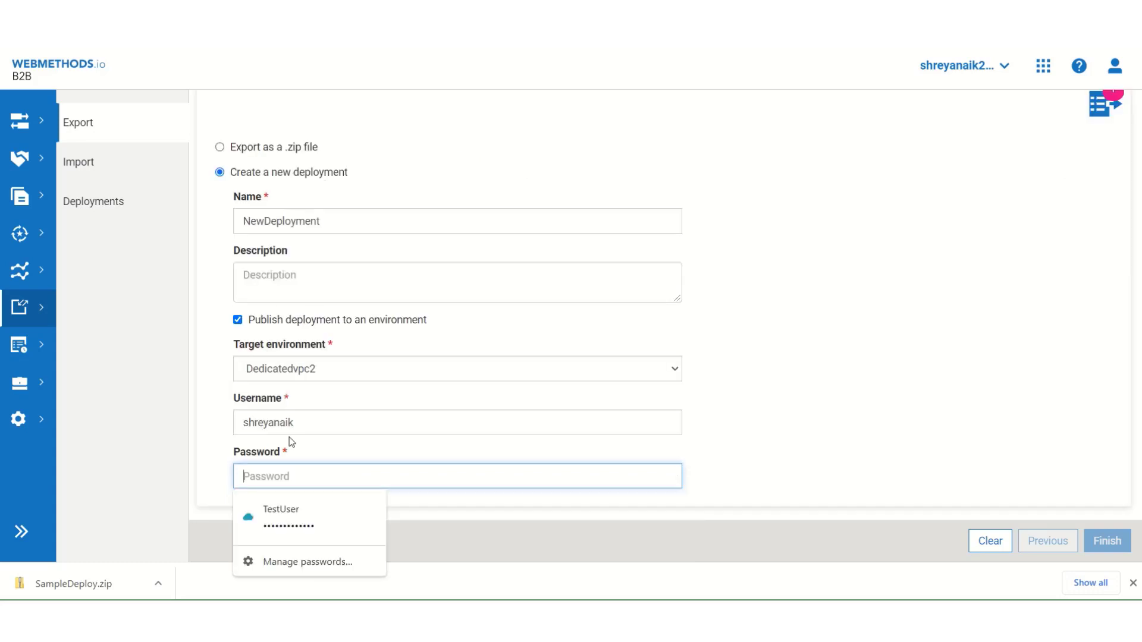
pyautogui.click(280, 517)
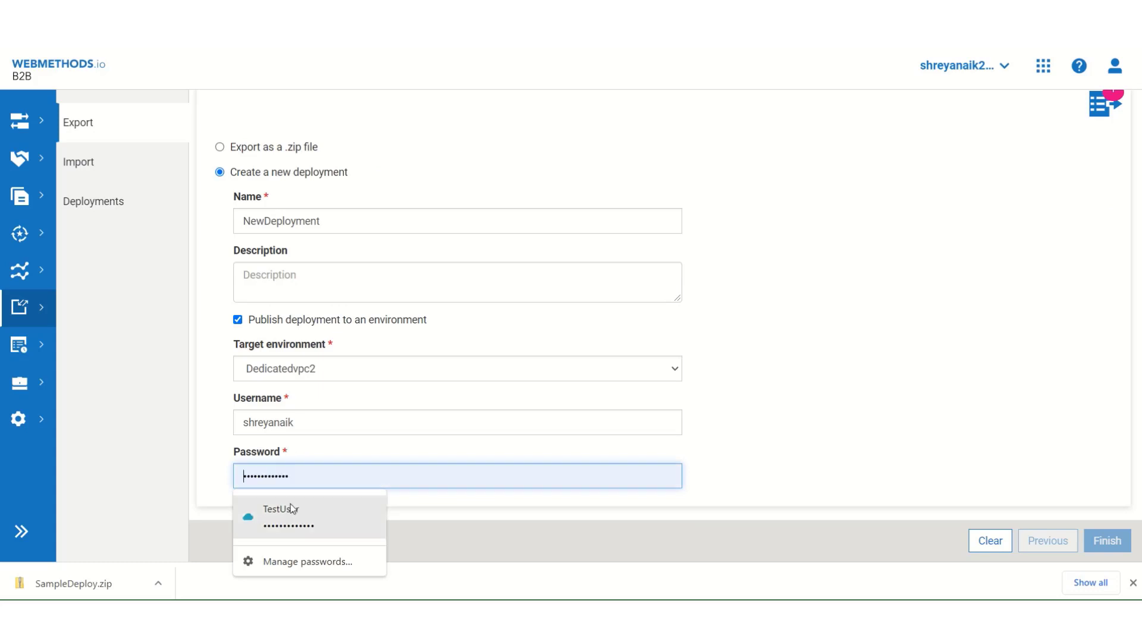
pyautogui.click(1106, 540)
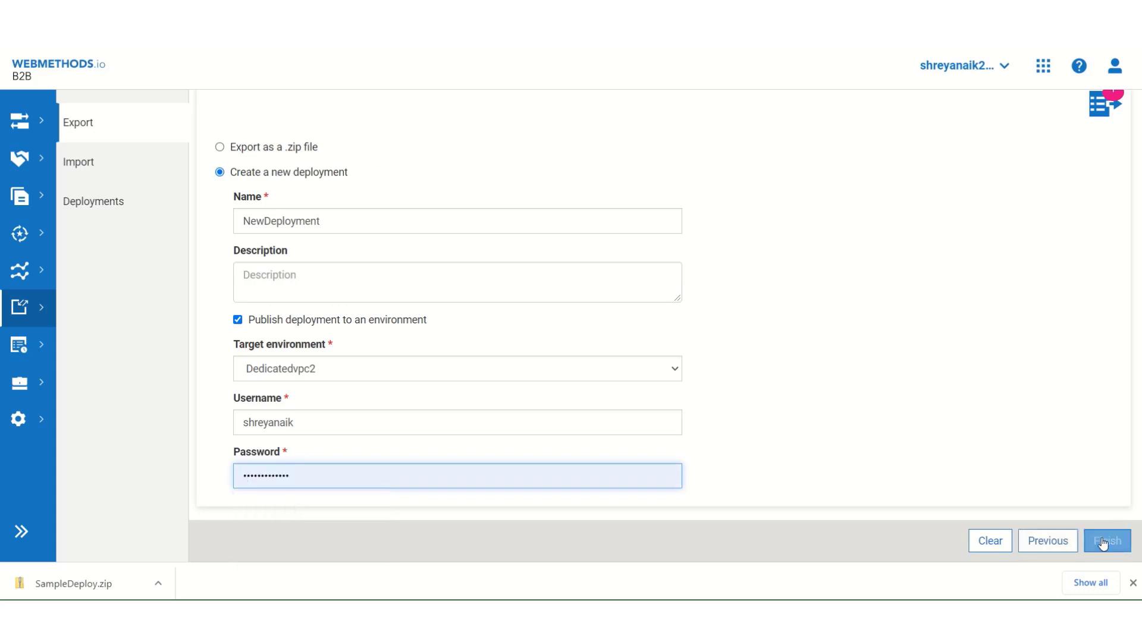
# - Publish NewDeployment with its 5 assets and list the available deployments
pyautogui.click(1106, 541)
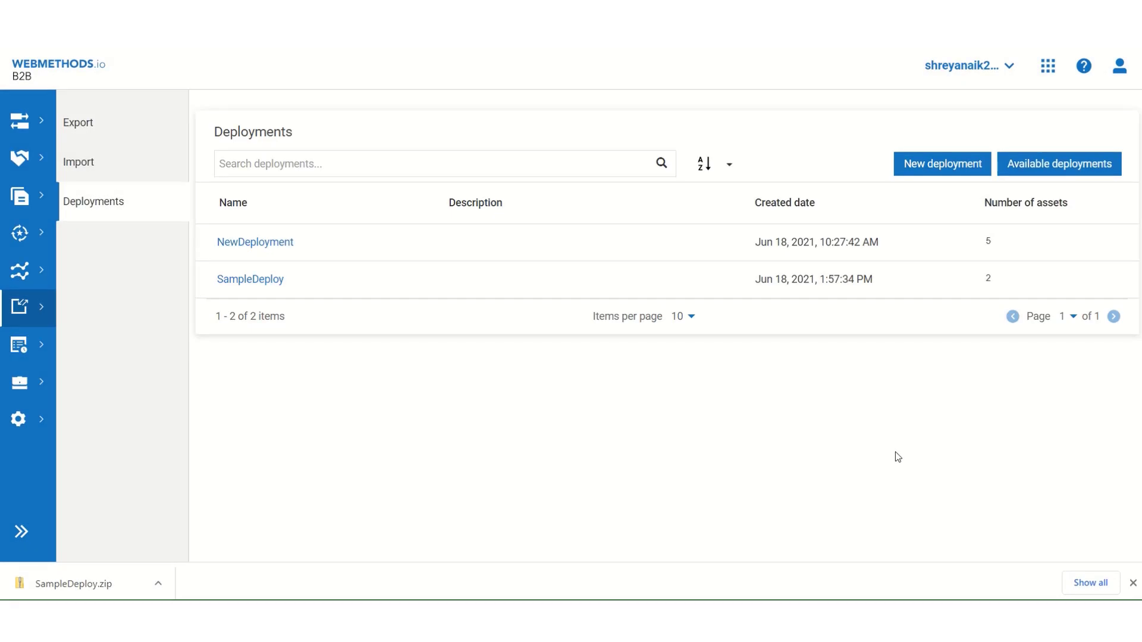
pyautogui.moveTo(553, 367)
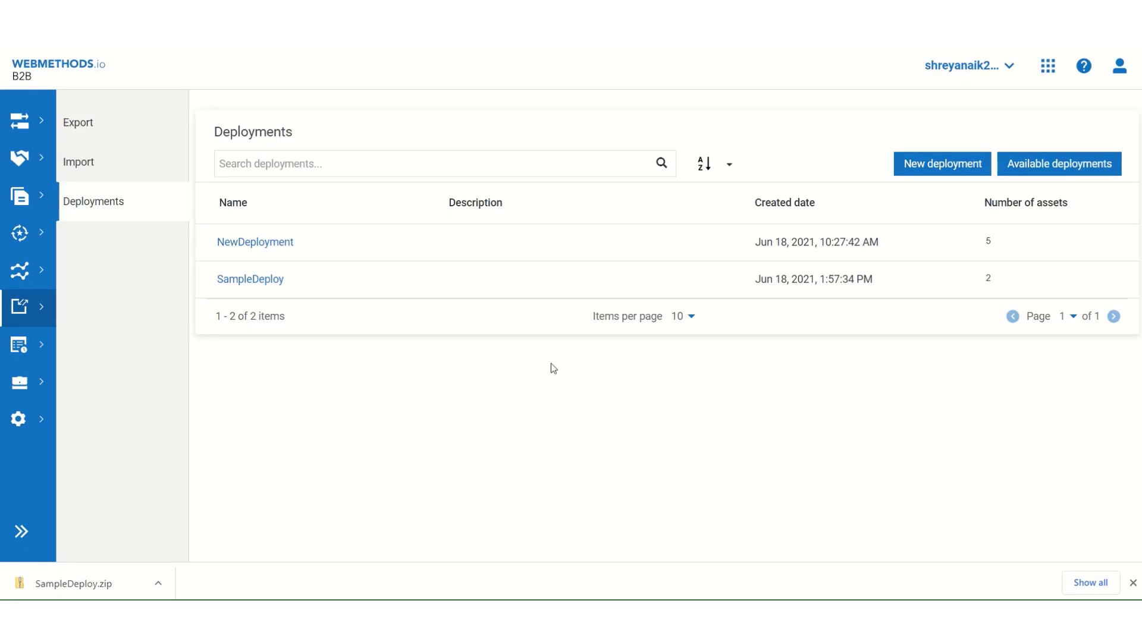
pyautogui.moveTo(277, 247)
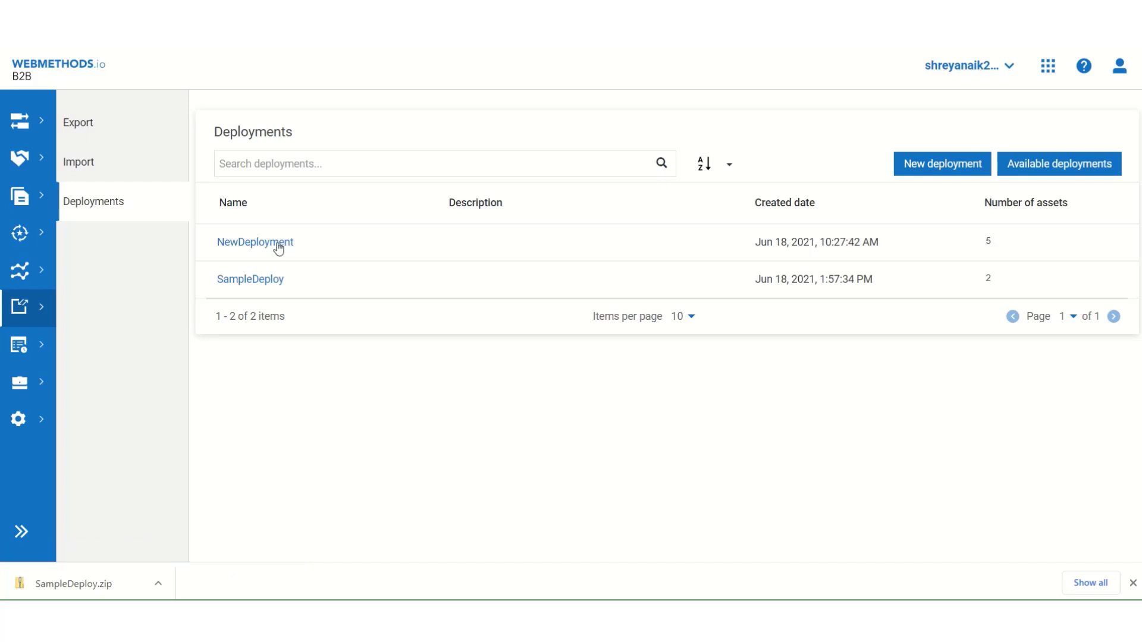
pyautogui.moveTo(93, 201)
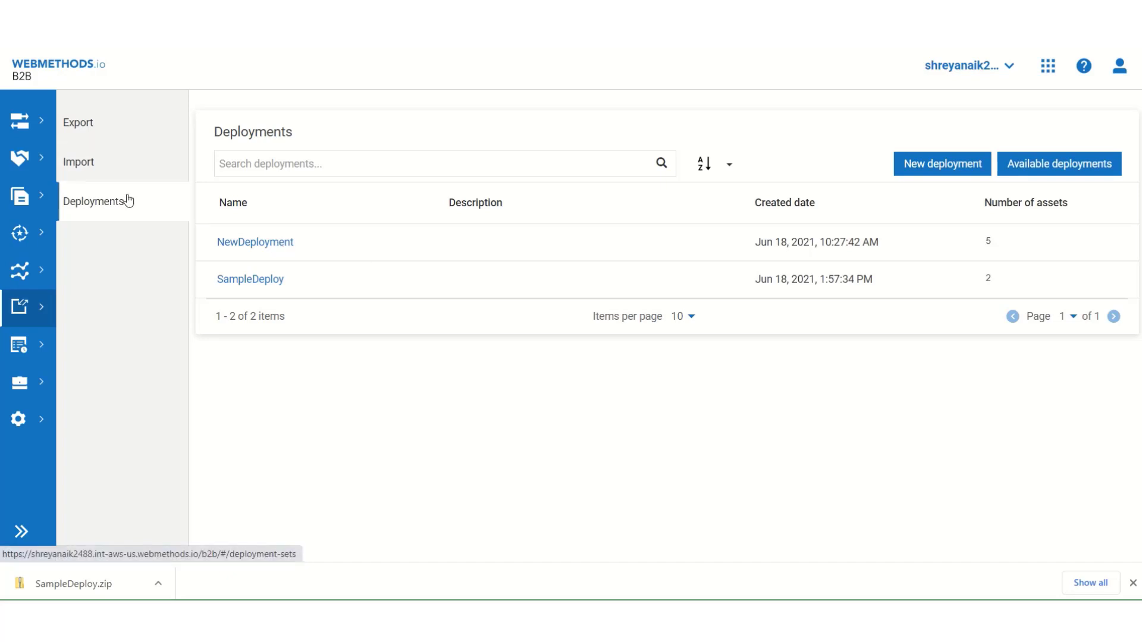
pyautogui.moveTo(865, 400)
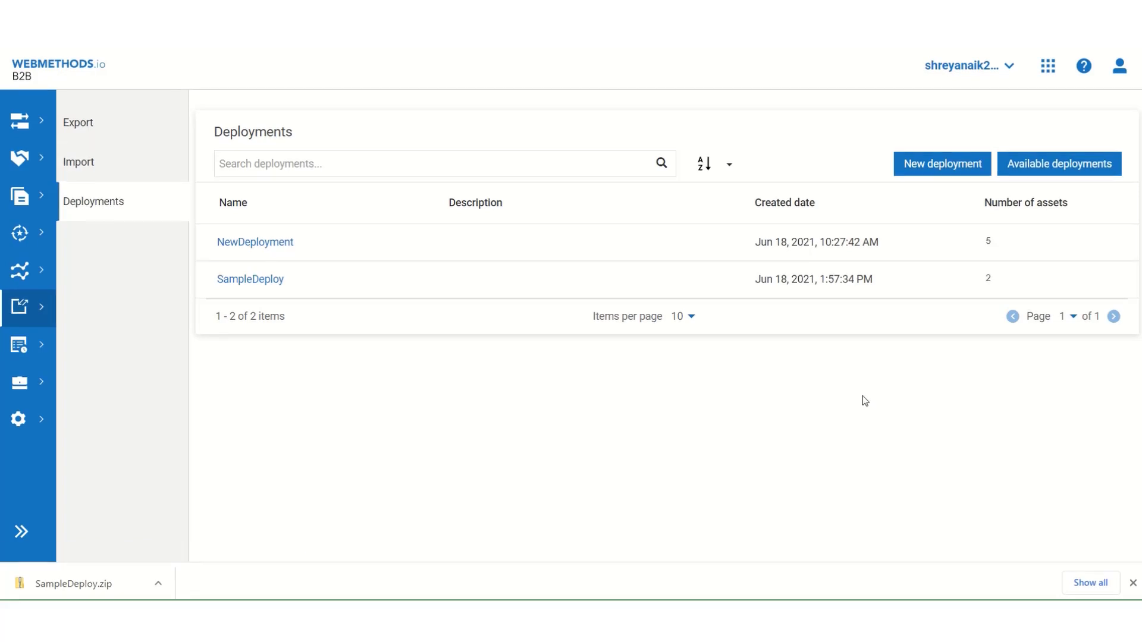
pyautogui.moveTo(987, 278)
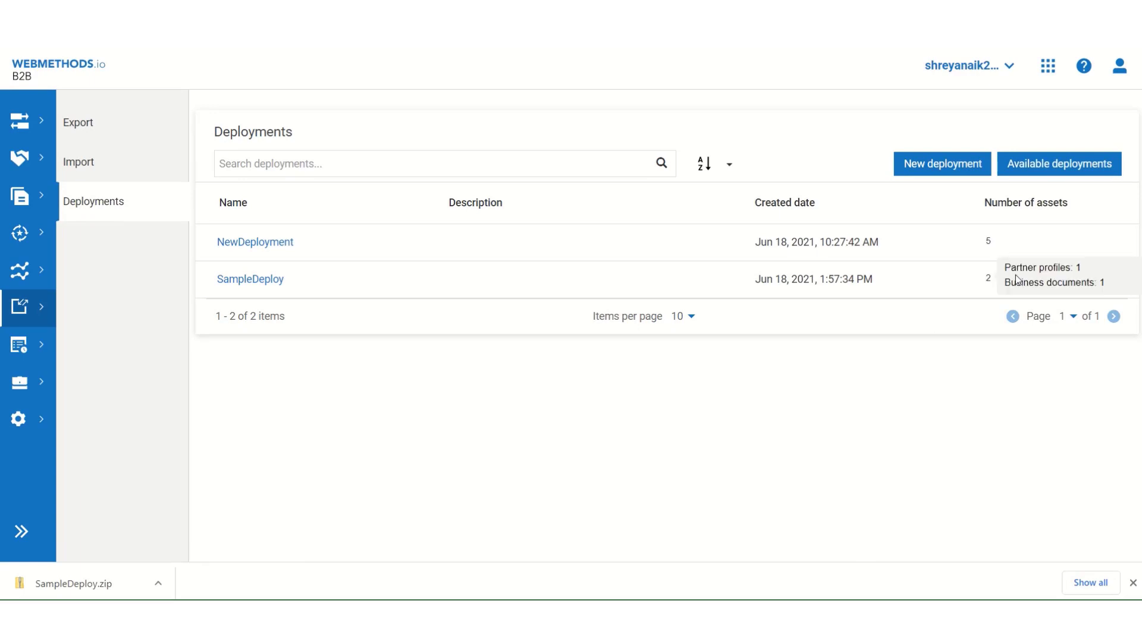
pyautogui.click(1058, 163)
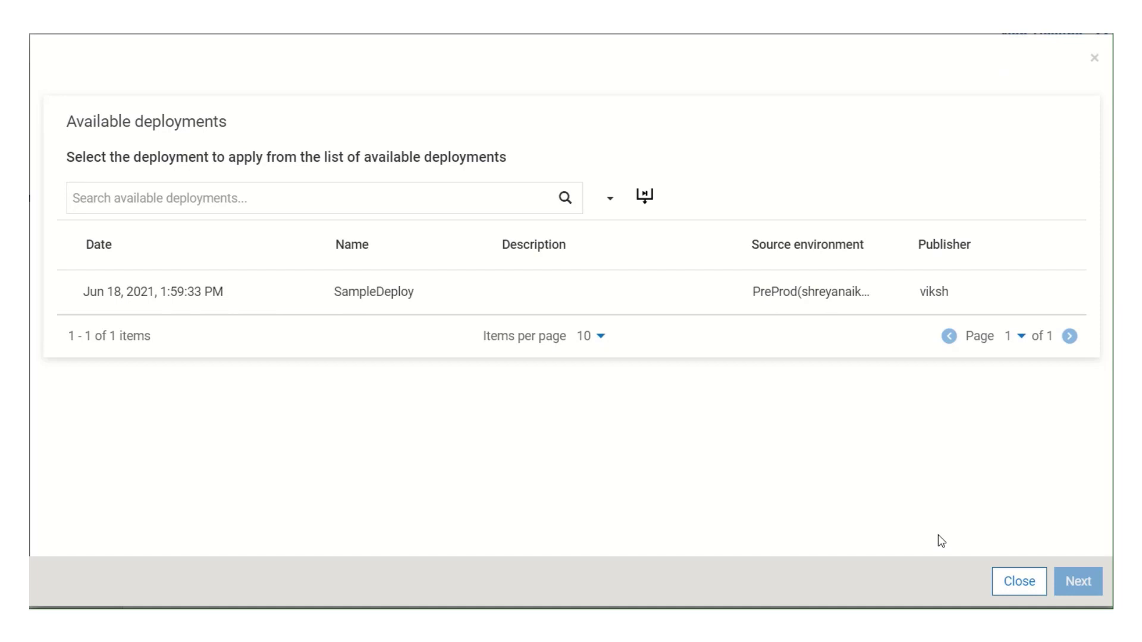
pyautogui.moveTo(588, 393)
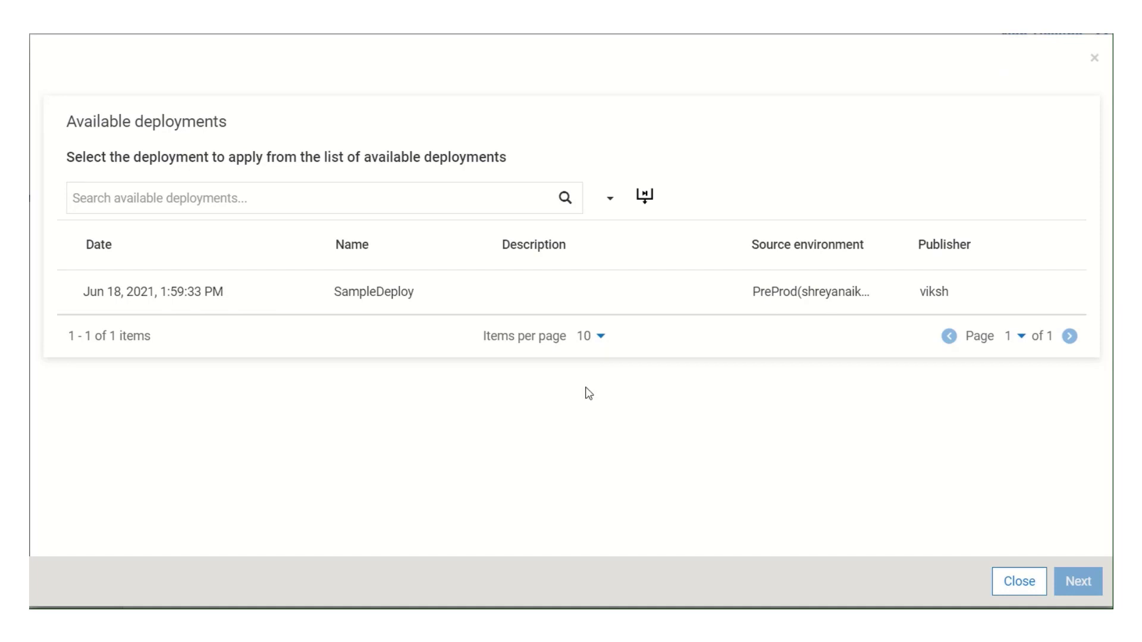
pyautogui.moveTo(367, 295)
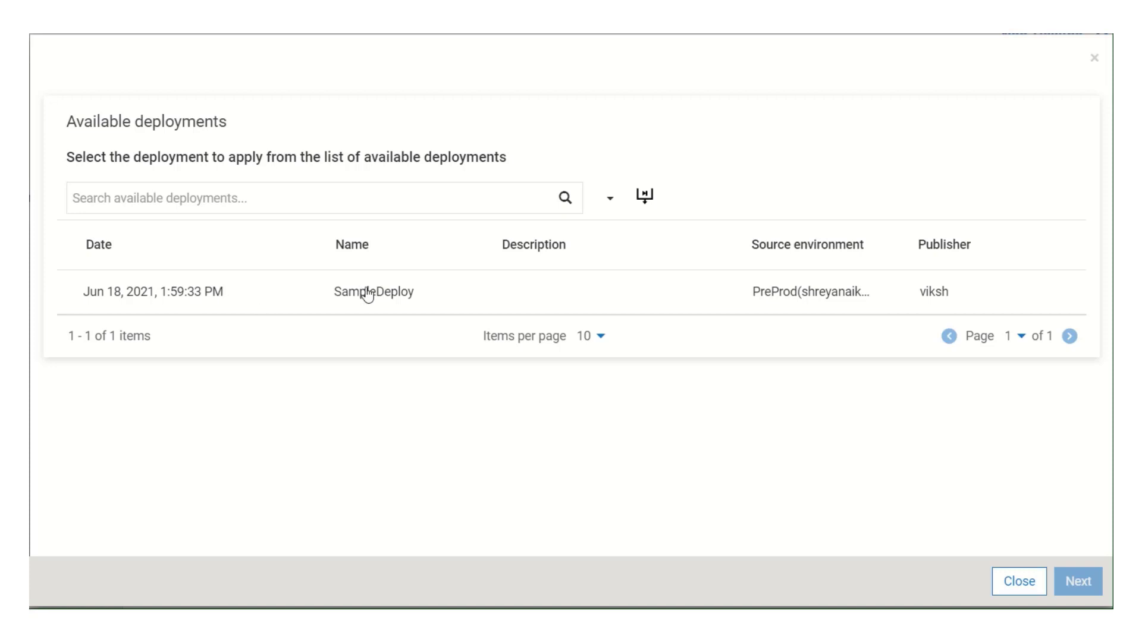
# - Choose SampleDeploy from PreProd to apply
pyautogui.click(363, 292)
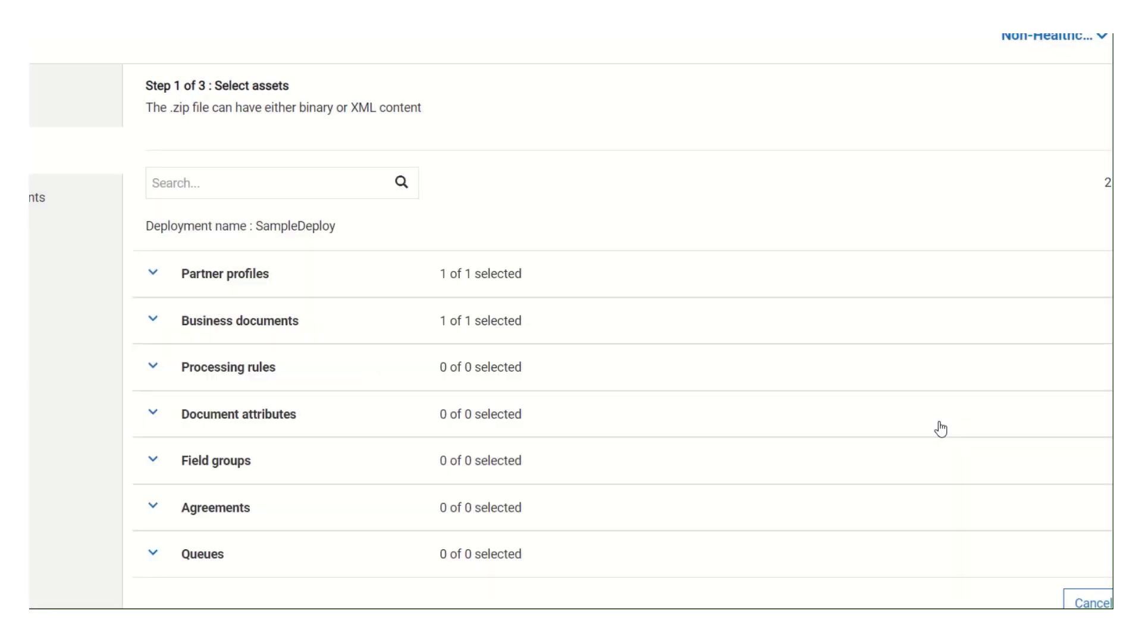
pyautogui.moveTo(360, 358)
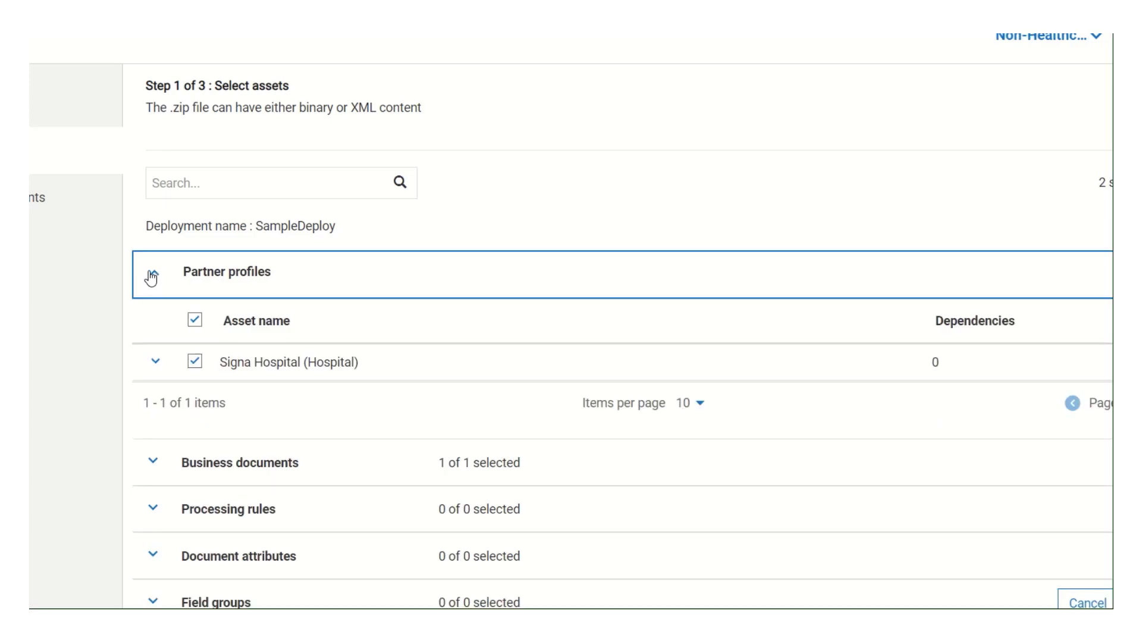
# - Expand Partner profiles and Business documents to show Signa Hospital and Document2
pyautogui.click(153, 272)
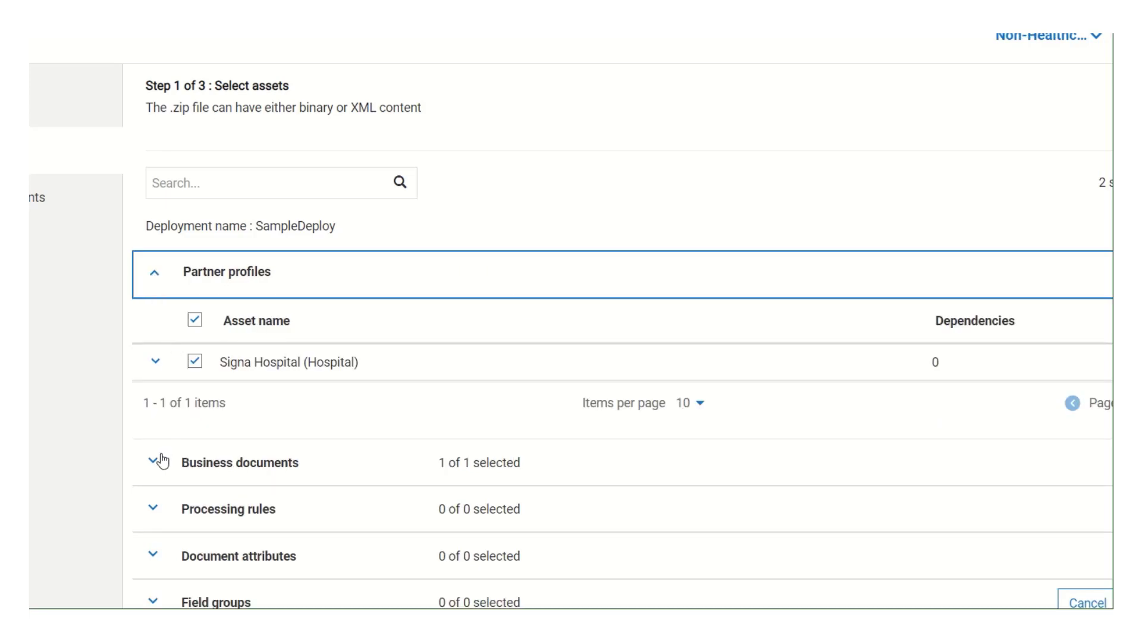
pyautogui.click(153, 463)
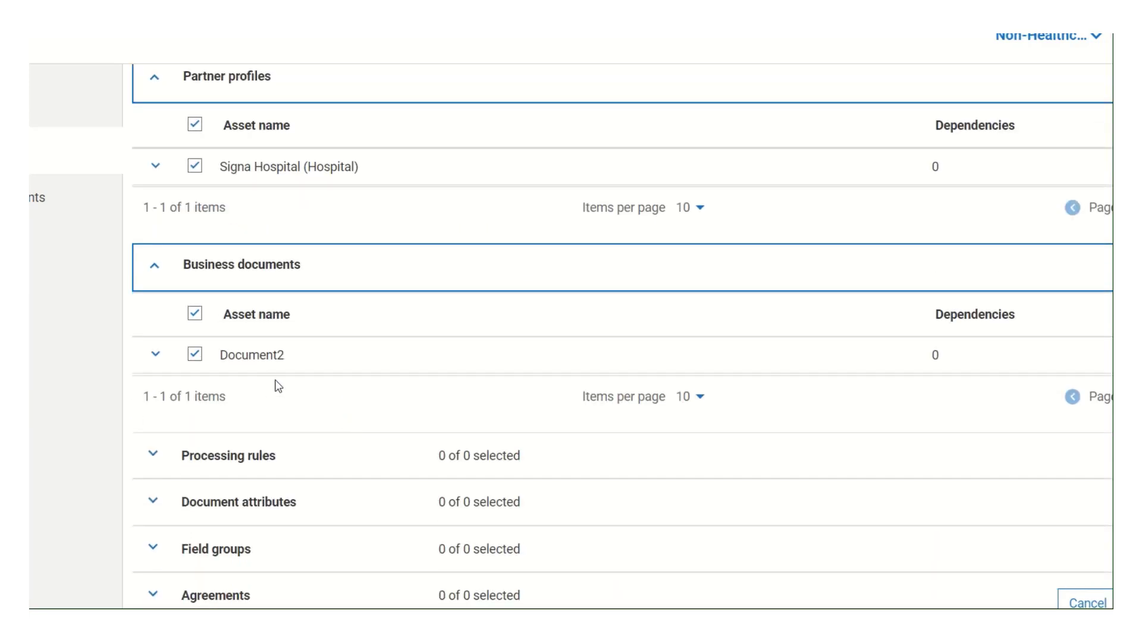